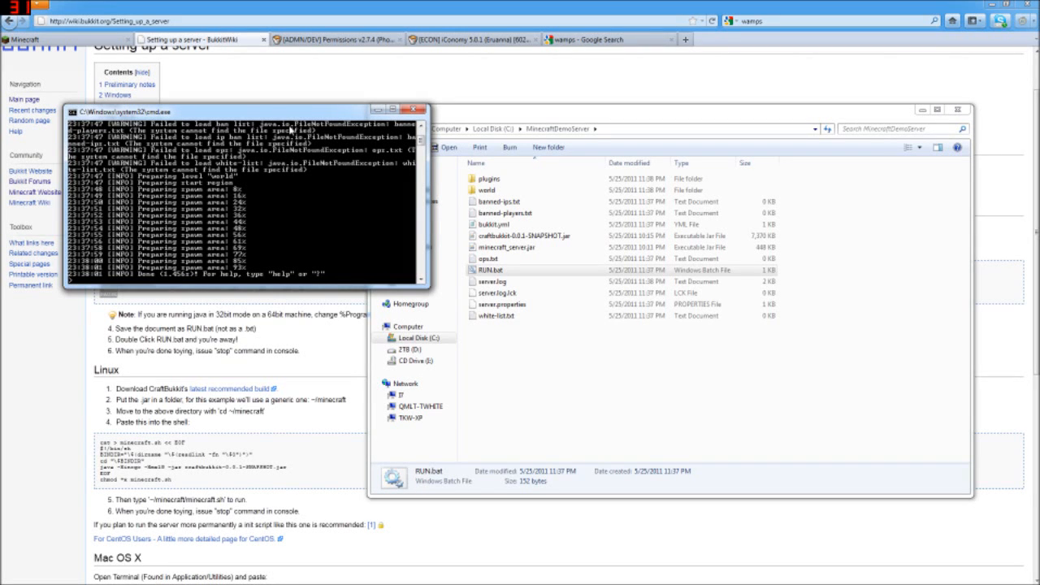
mouse_move(266, 127)
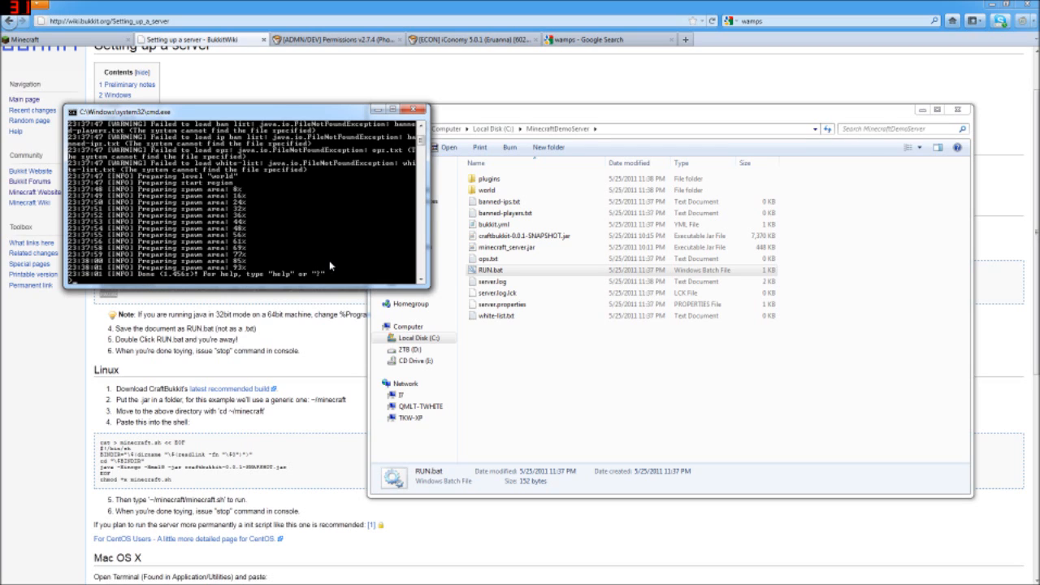
Issue the stop command so the running Minecraft server shuts down
type("STOP")
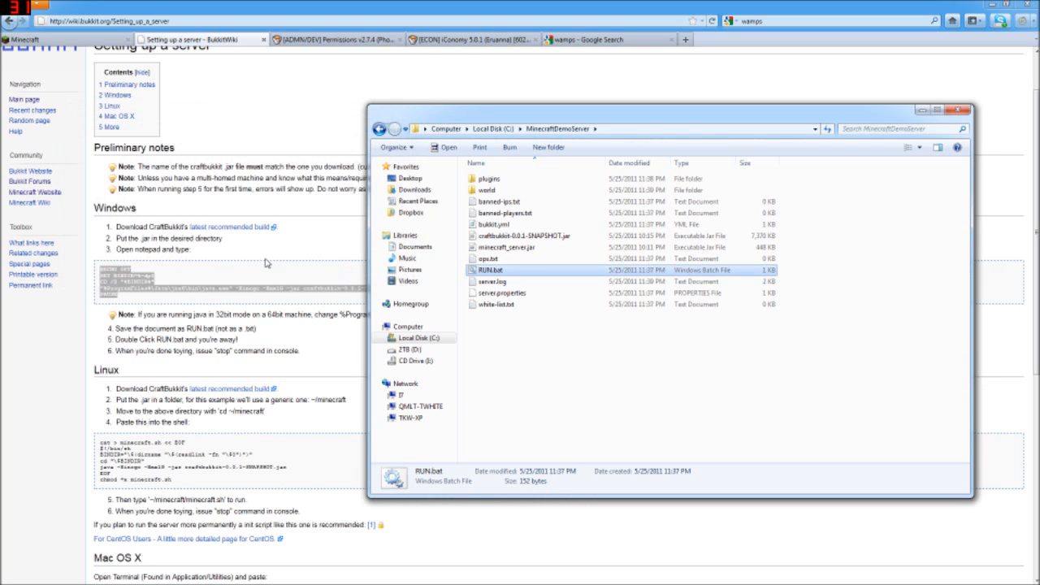
mouse_move(381, 78)
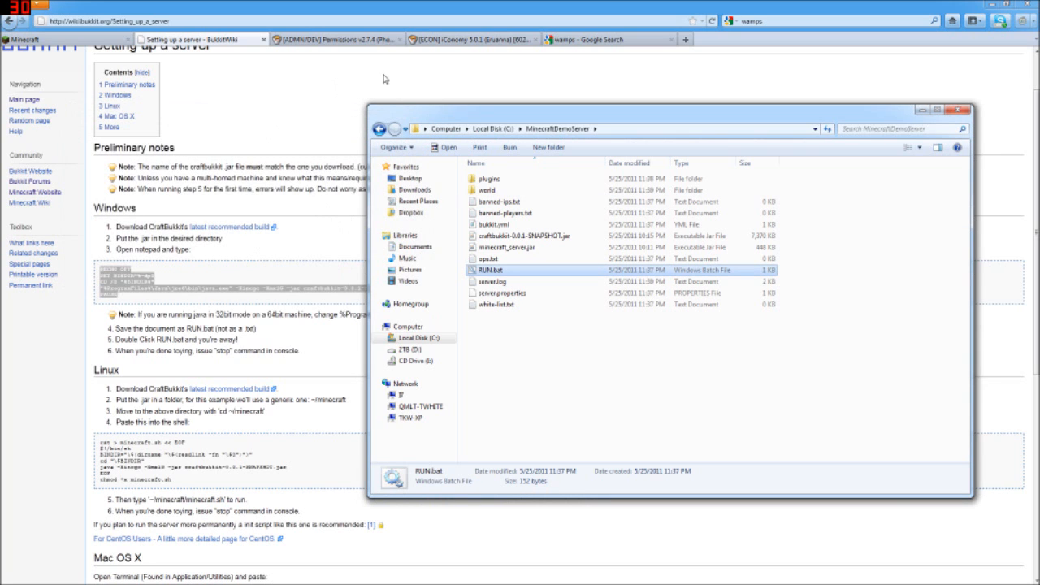
mouse_move(442, 39)
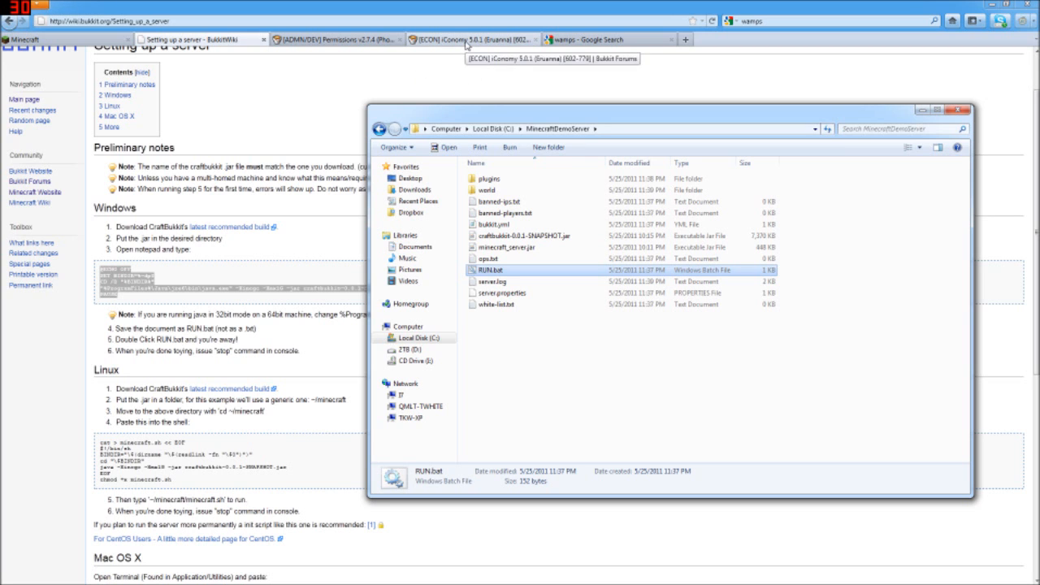
Download the iConomy 5.0.1 ZIP from the forum thread and open it in WinRAR
left_click(463, 38)
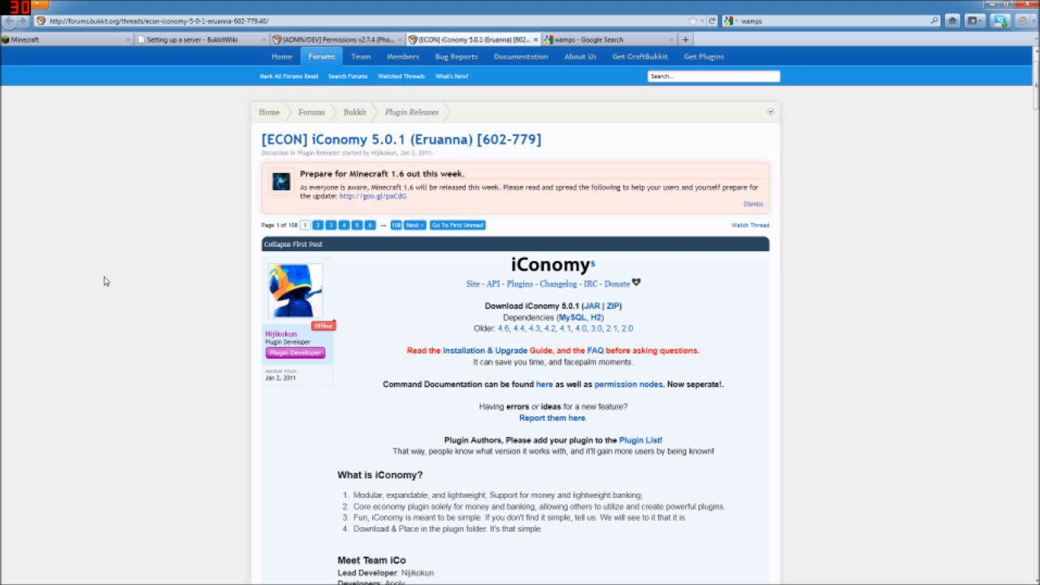
scroll("down", 3)
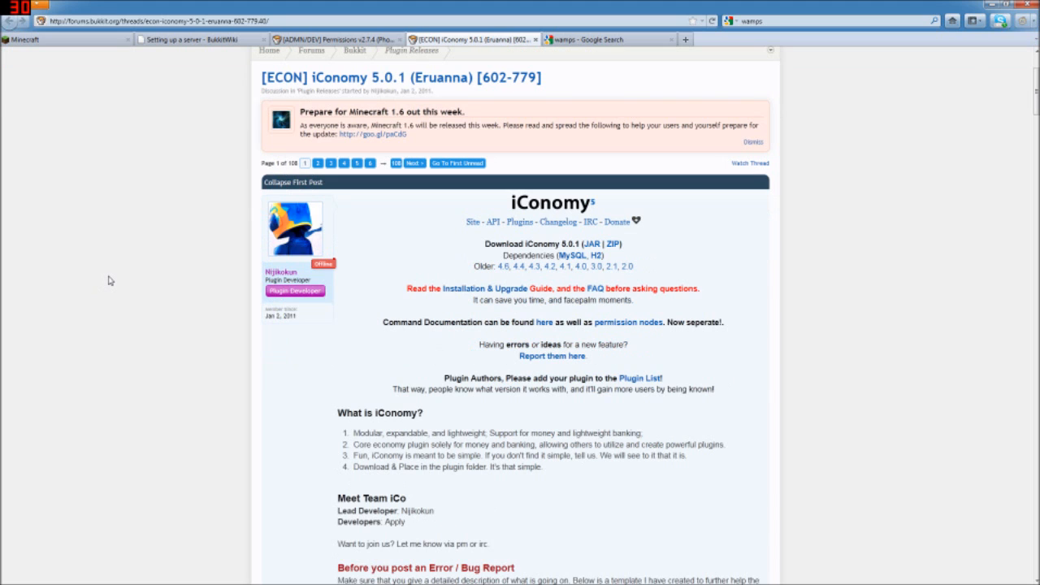
mouse_move(127, 273)
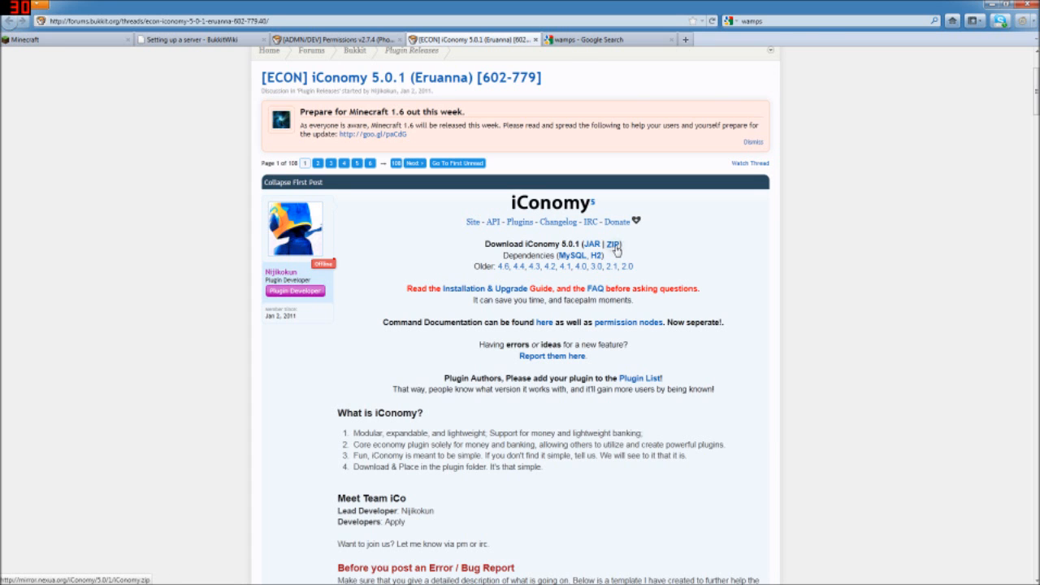
left_click(617, 243)
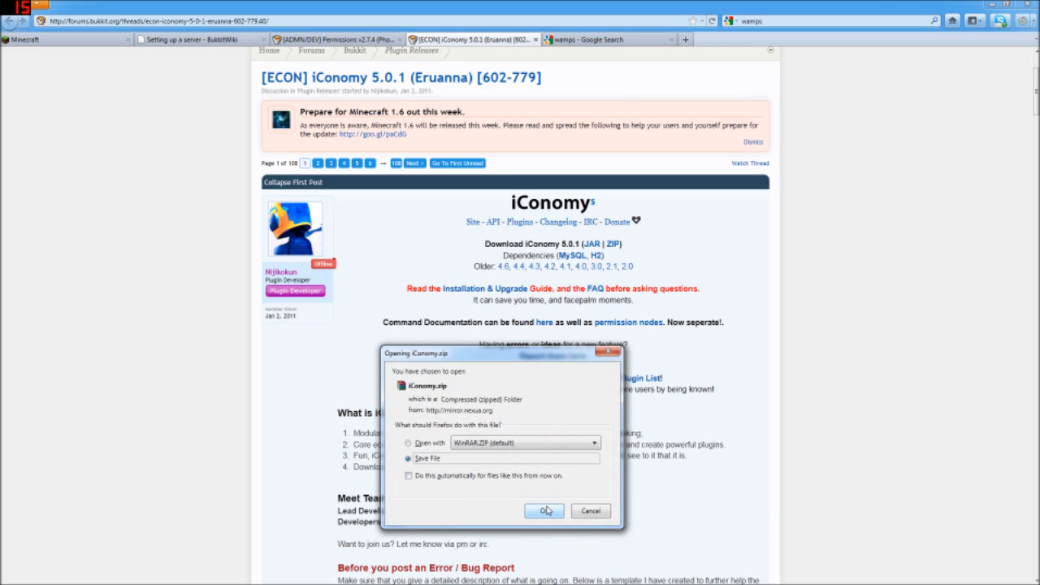
mouse_move(263, 348)
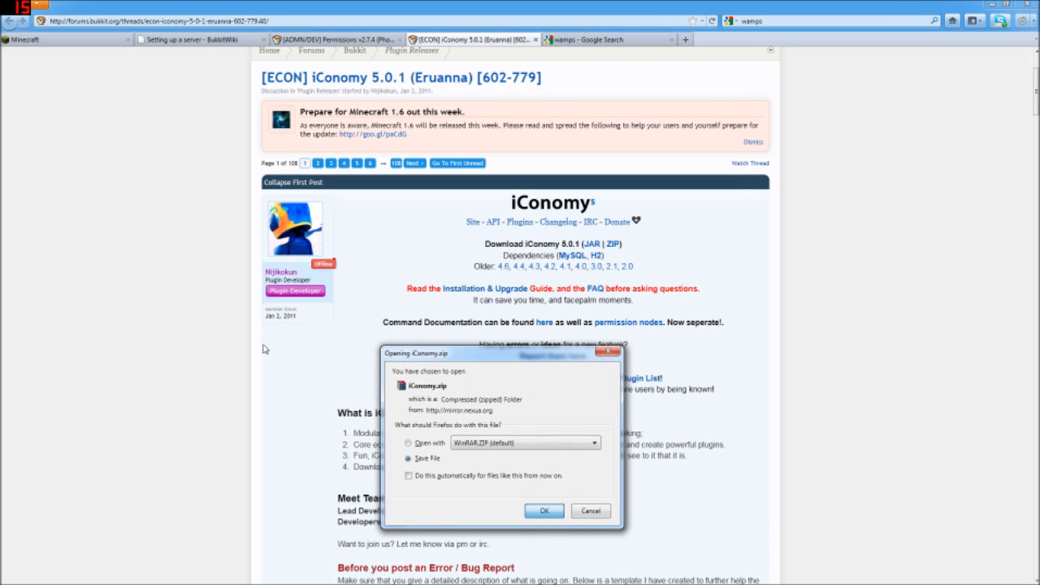
left_click(590, 510)
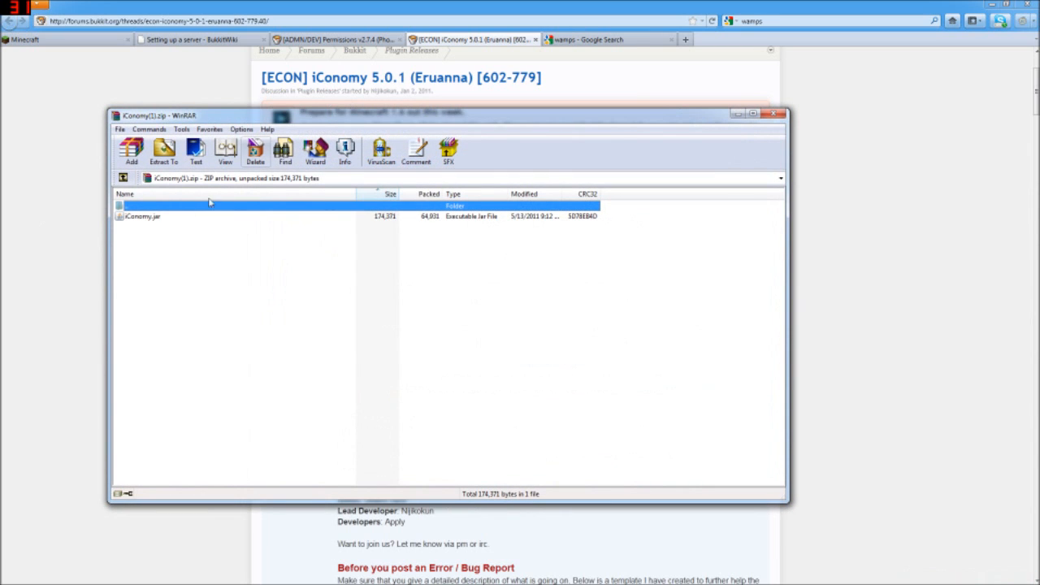
mouse_move(268, 120)
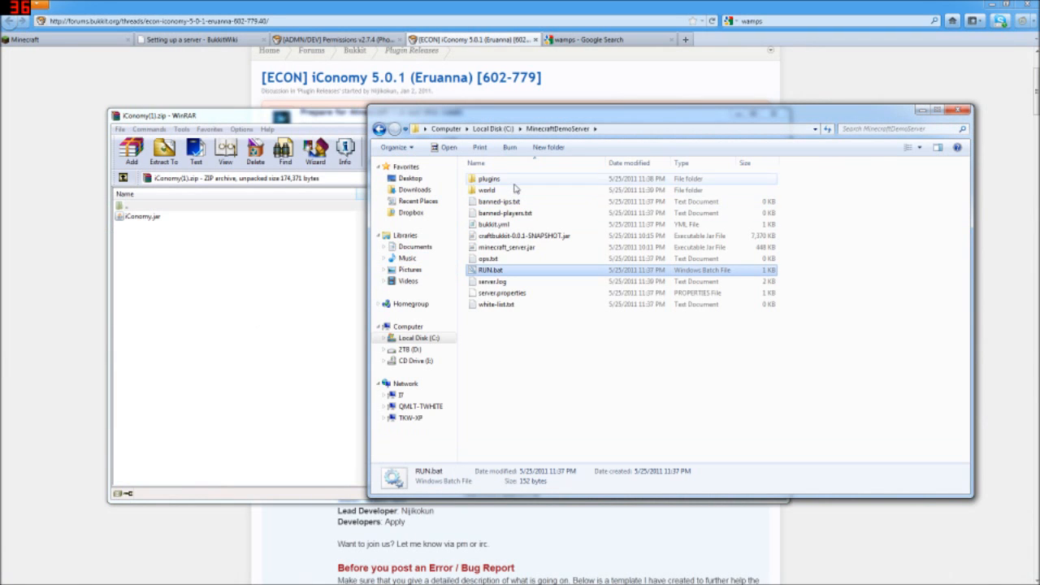
Place iConomy.jar in the server's plugins folder and return to MinecraftDemoServer
double_click(497, 179)
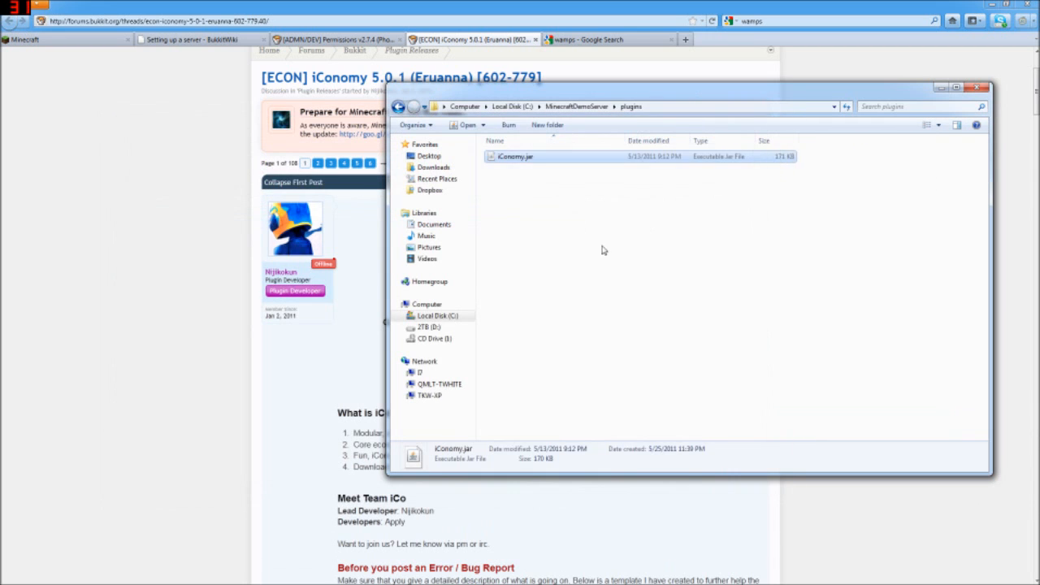
left_click(562, 234)
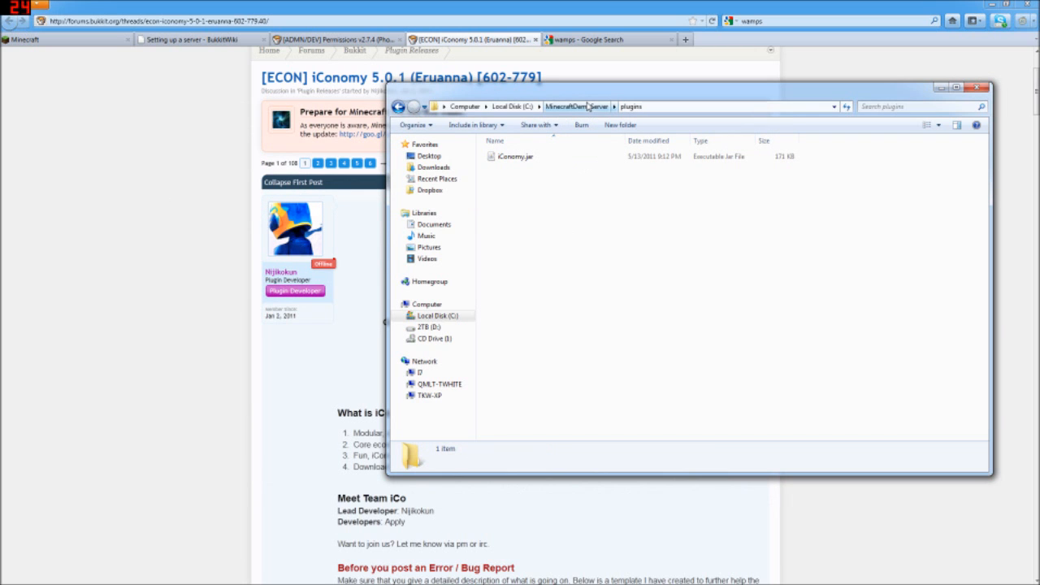
left_click(574, 108)
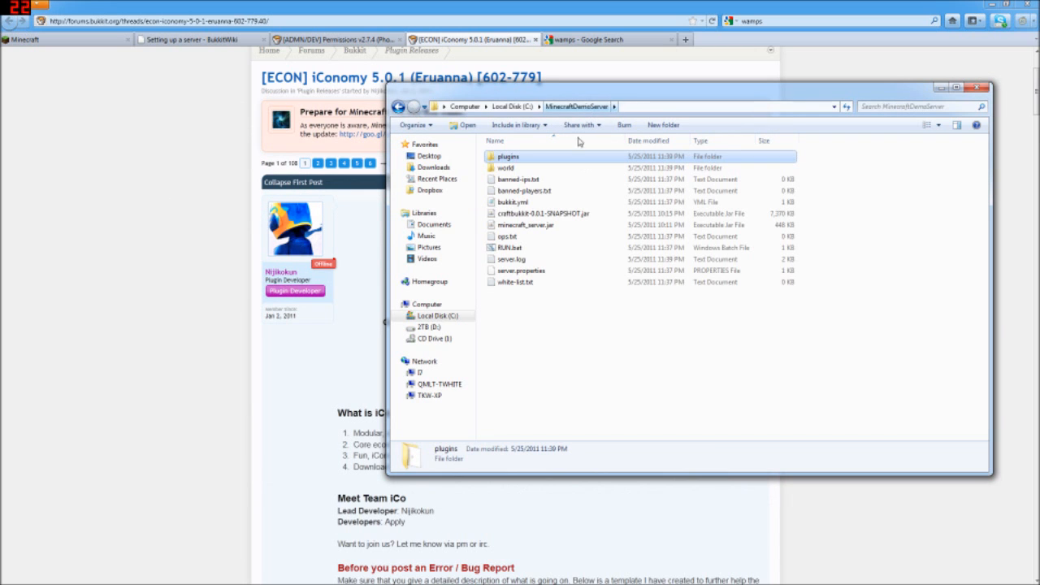
Launch RUN.bat so the server loads iConomy and generates Config.yml and Template.yml
double_click(513, 247)
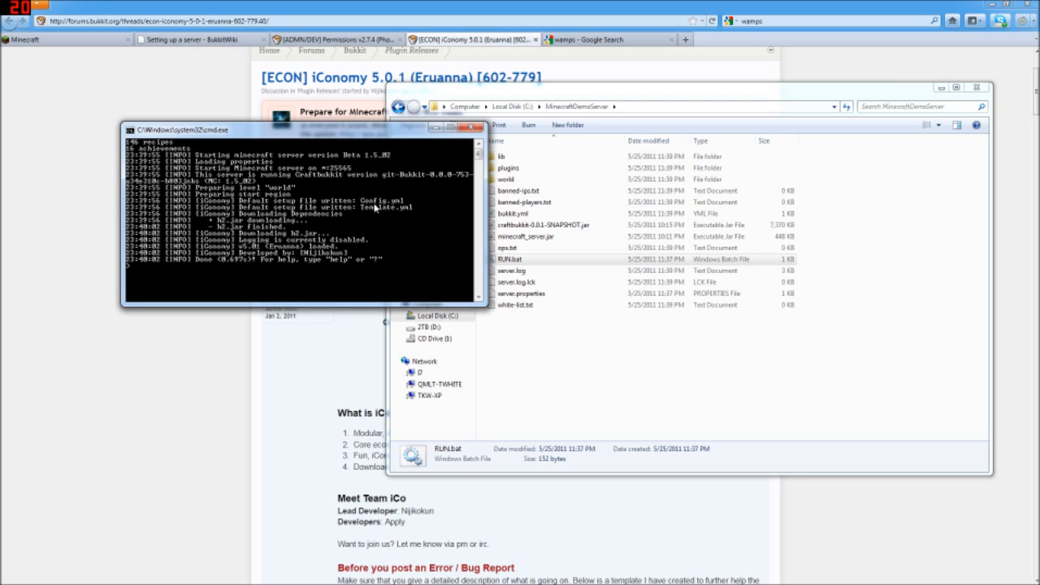
mouse_move(383, 213)
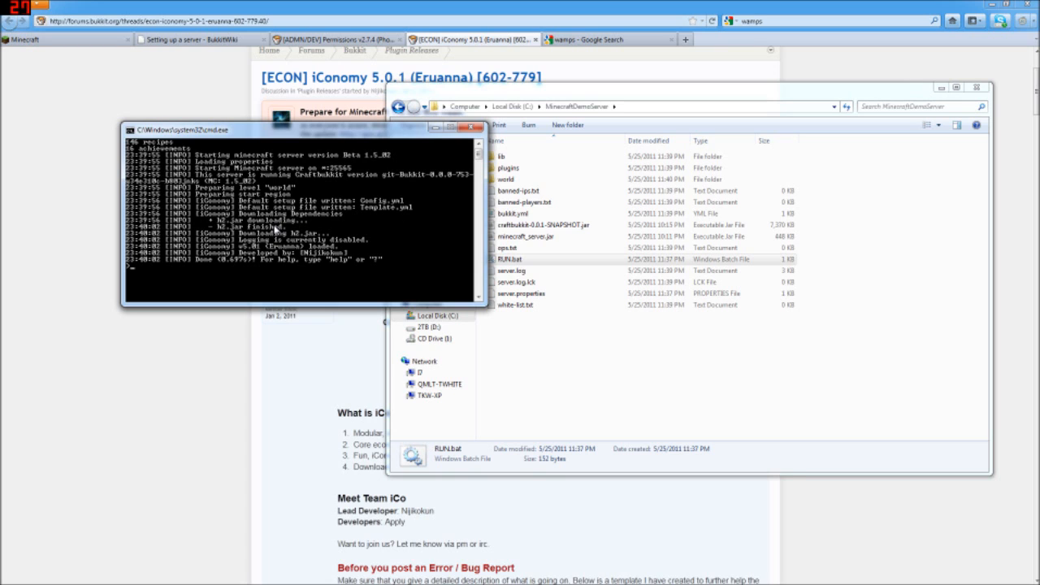
mouse_move(315, 268)
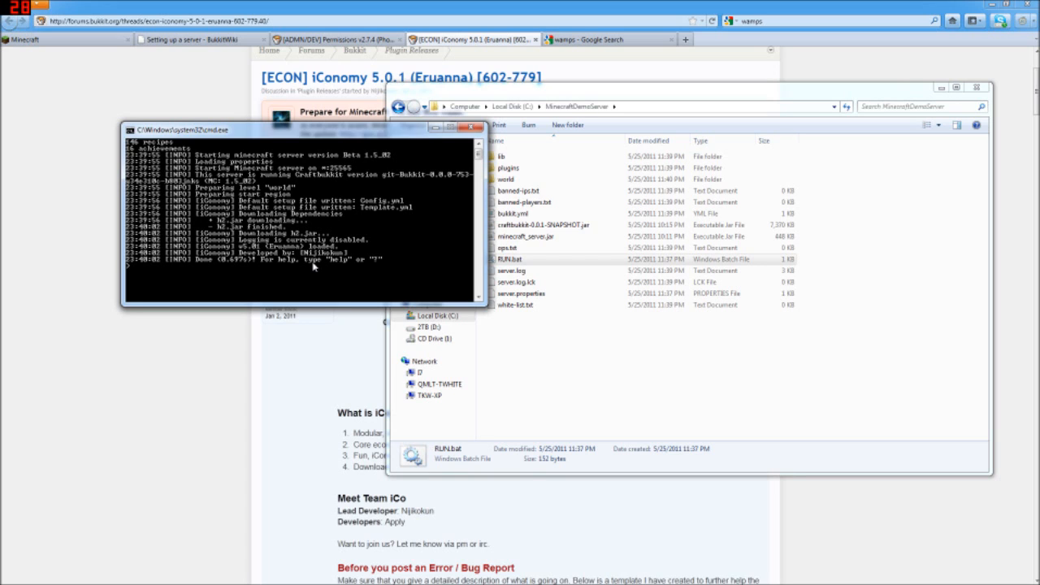
mouse_move(362, 293)
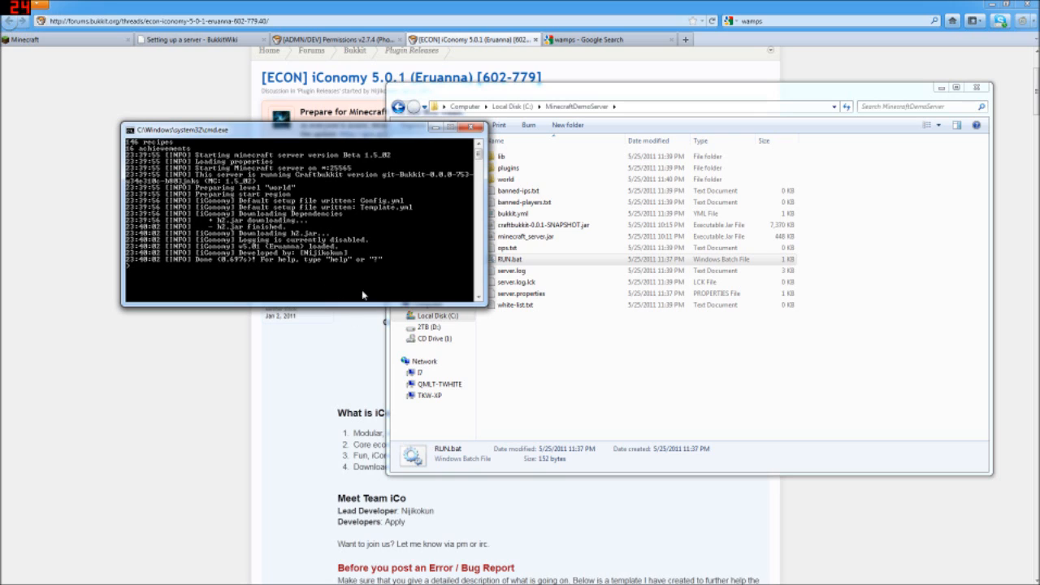
mouse_move(370, 279)
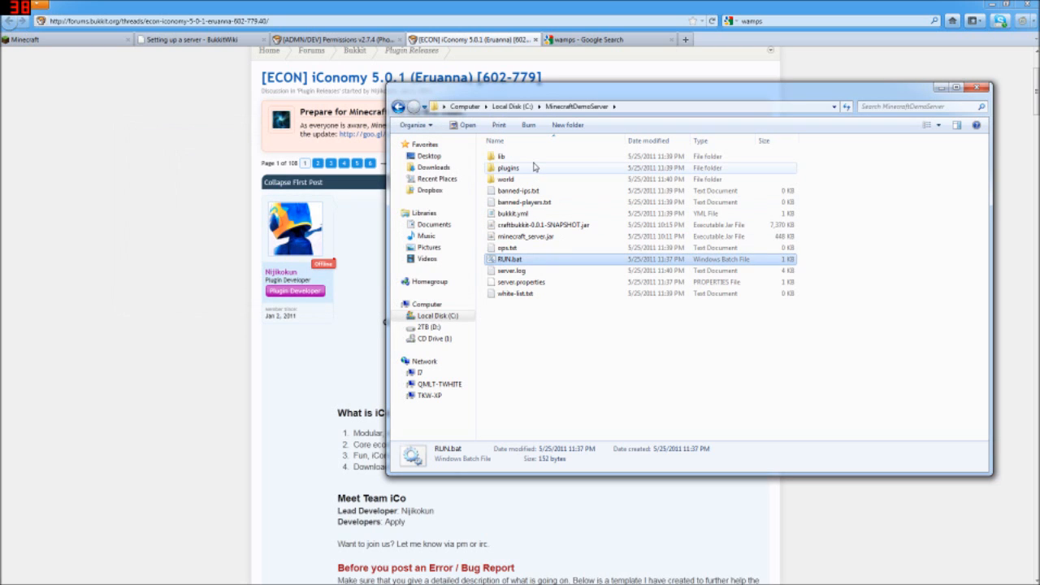
In plugins\iConomy, delete minecraft.h2.db and bring up file actions for Config.yml
double_click(508, 167)
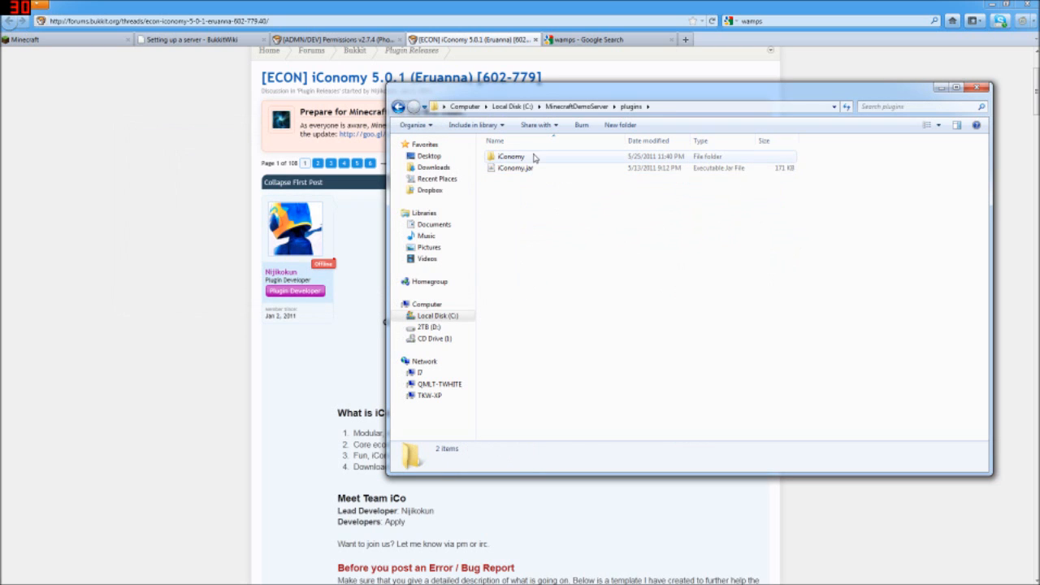
double_click(510, 156)
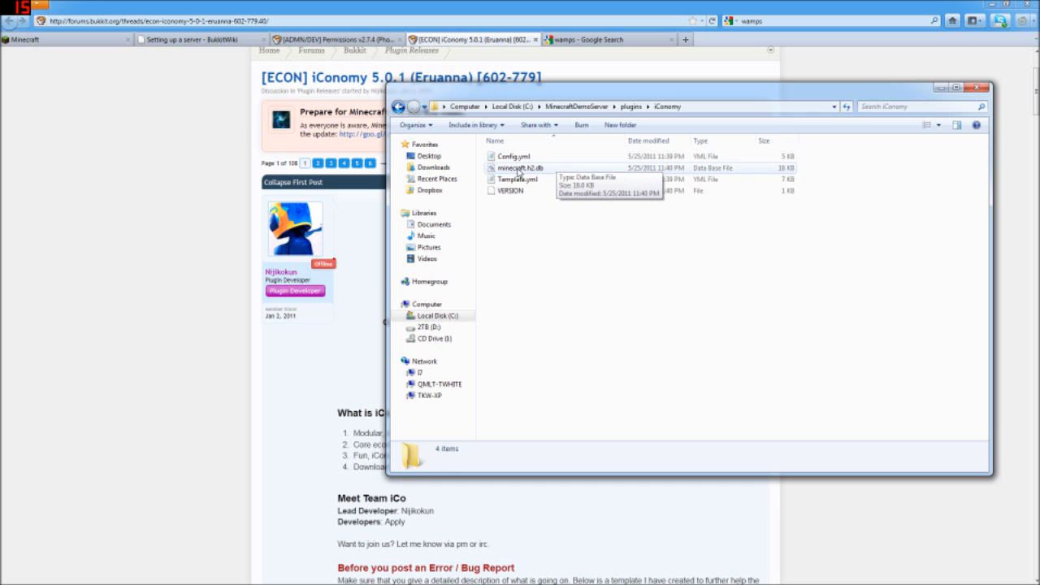
left_click(520, 168)
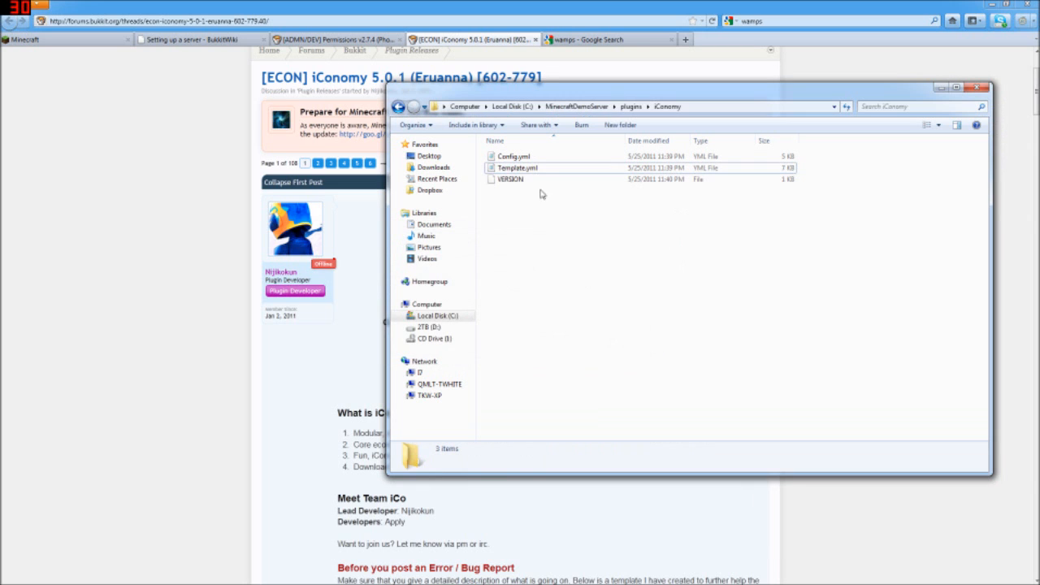
left_click(513, 156)
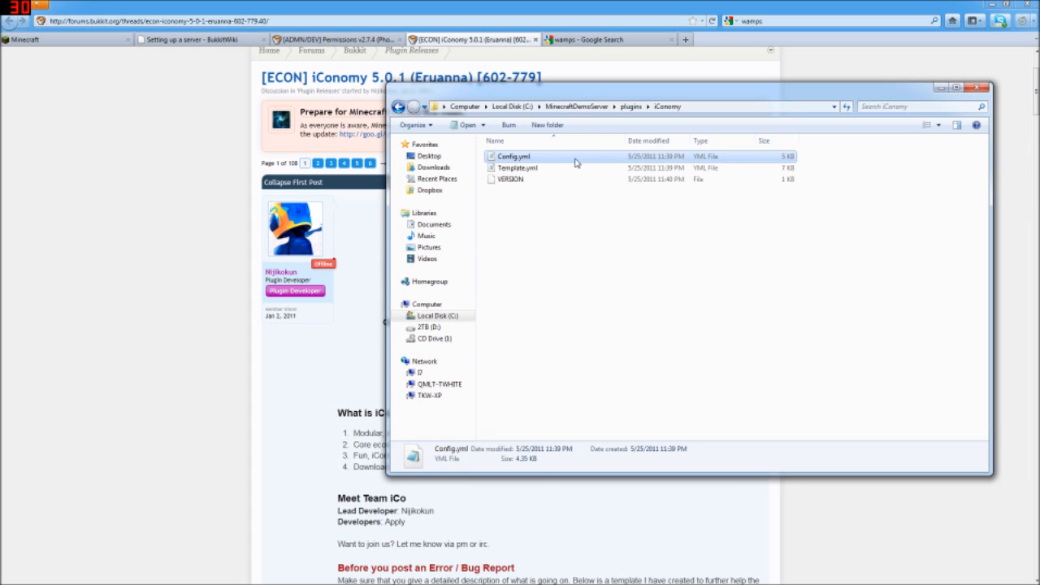
right_click(513, 156)
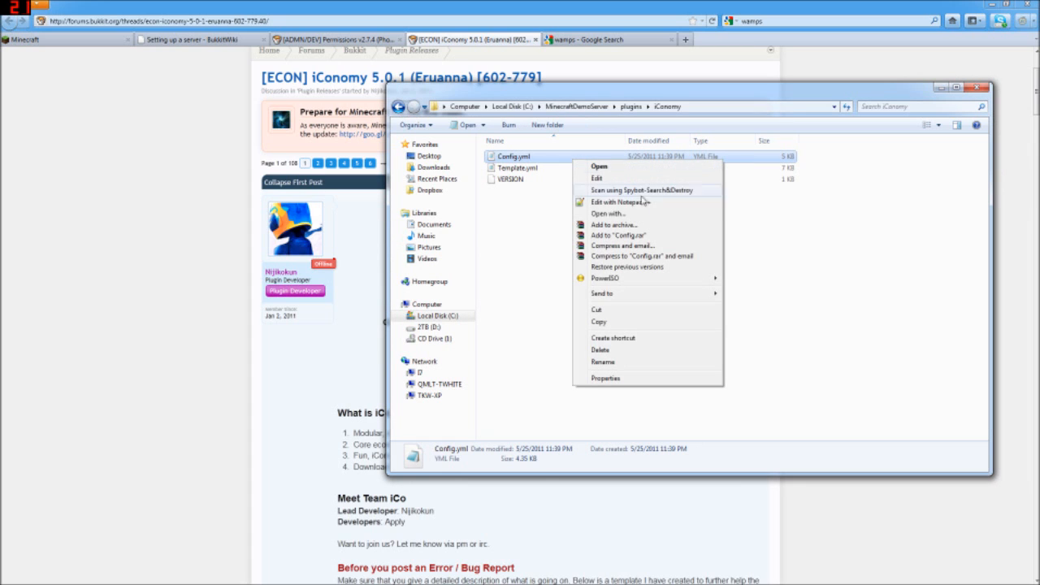
mouse_move(653, 208)
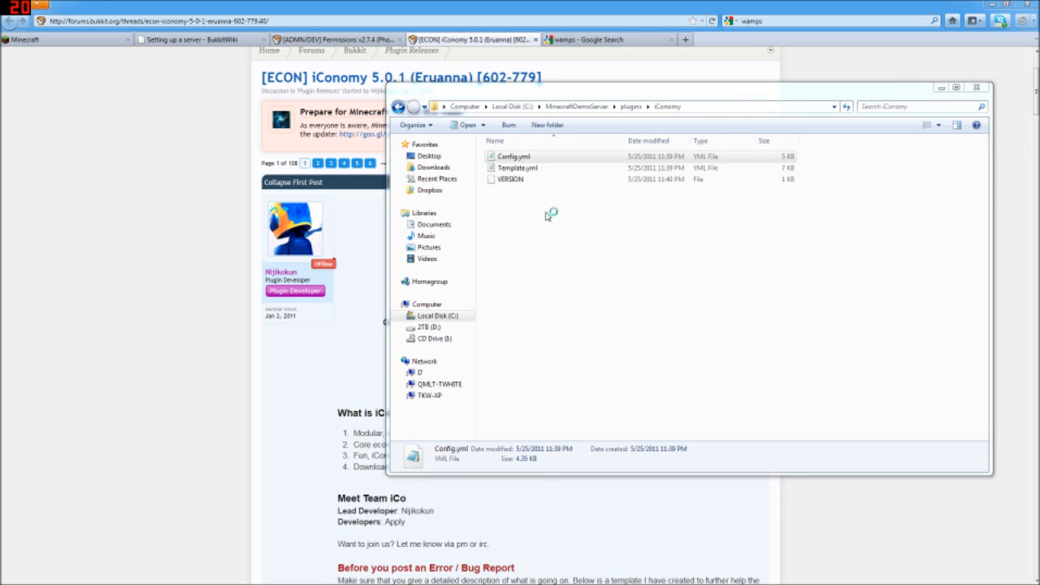
Review Config.yml's currency, bank and database settings in Notepad++ down to the Database section
double_click(515, 156)
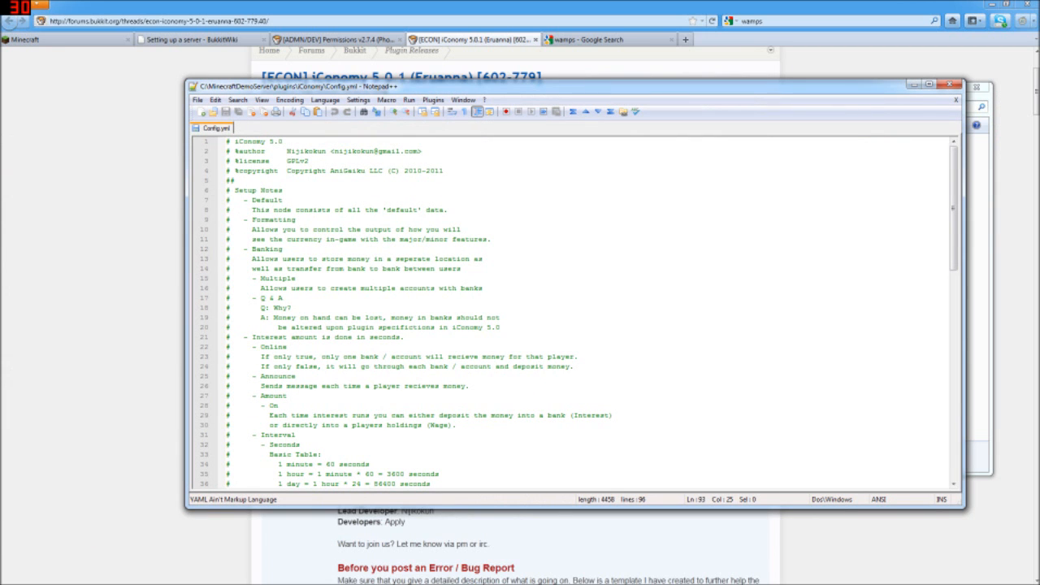
scroll("down", 3)
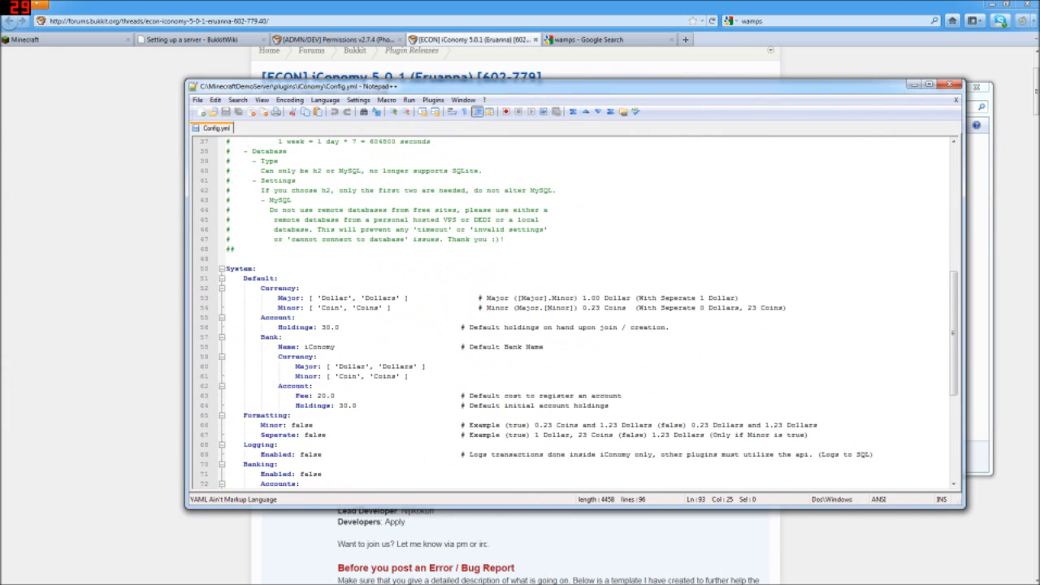
scroll("down", 3)
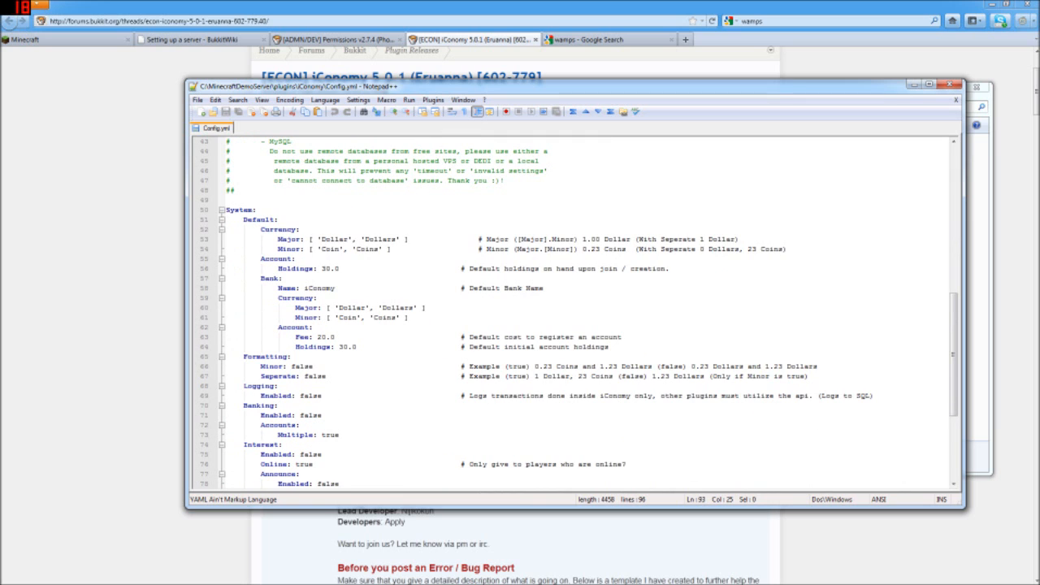
scroll("down", 3)
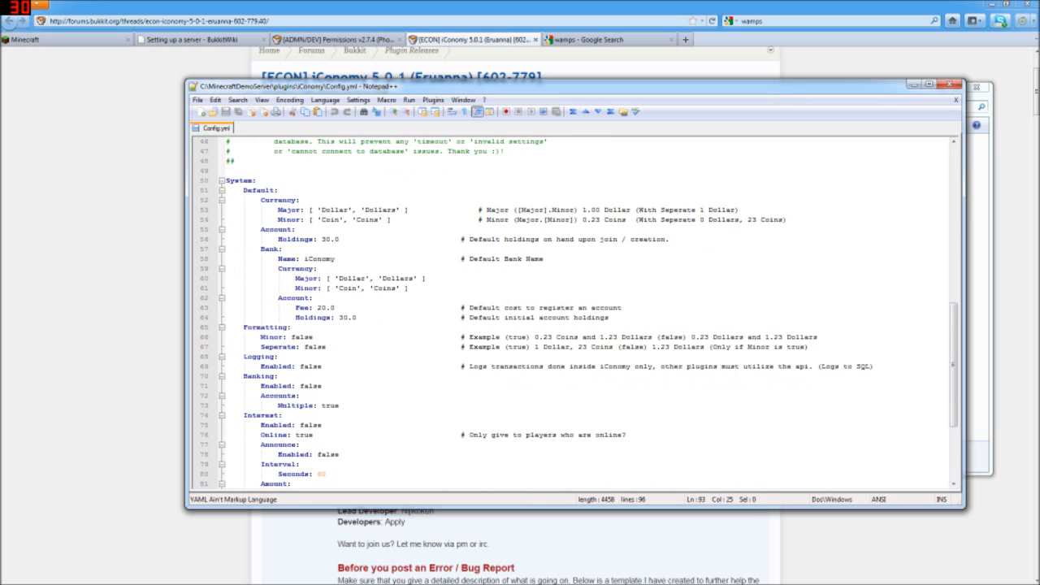
scroll("down", 3)
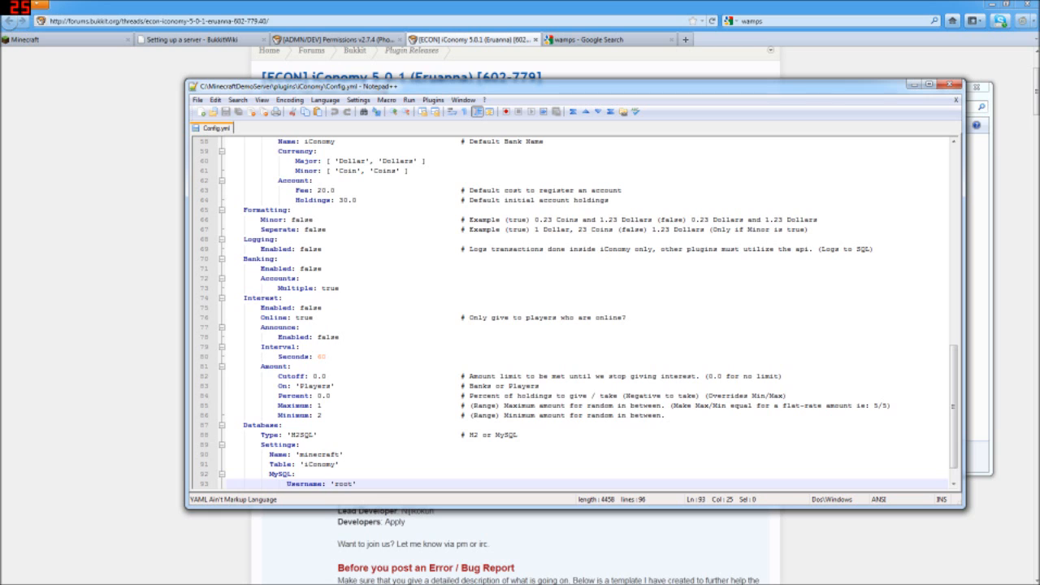
scroll("down", 3)
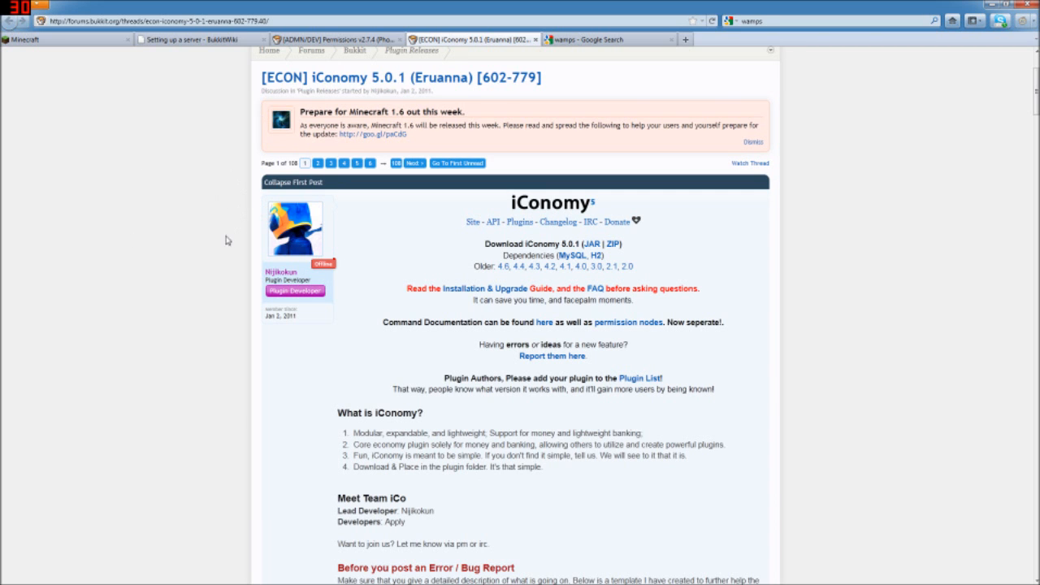
Scroll further down the iConomy forum thread to read the database setup notes
scroll("down", 3)
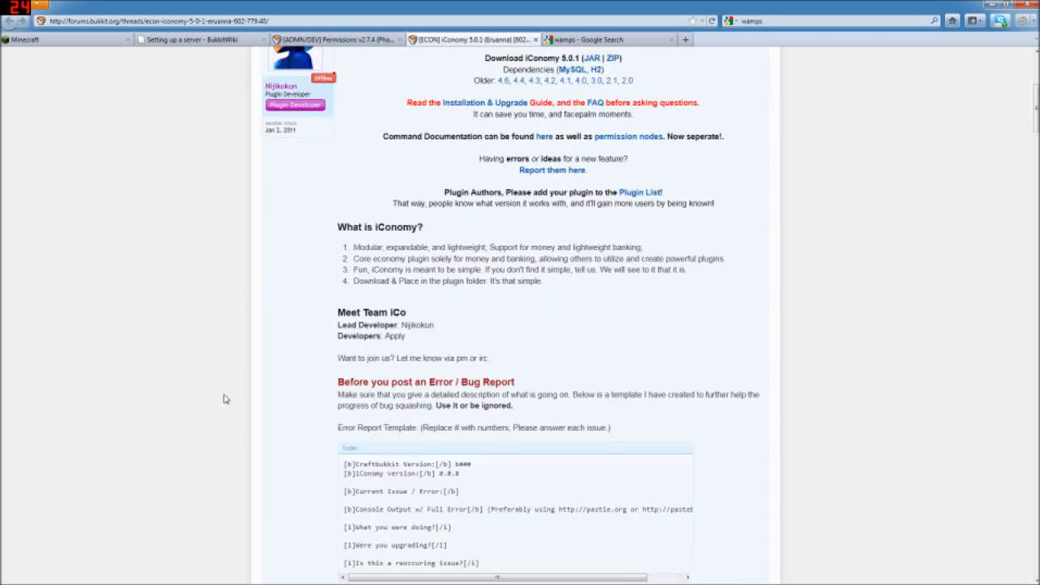
scroll("down", 3)
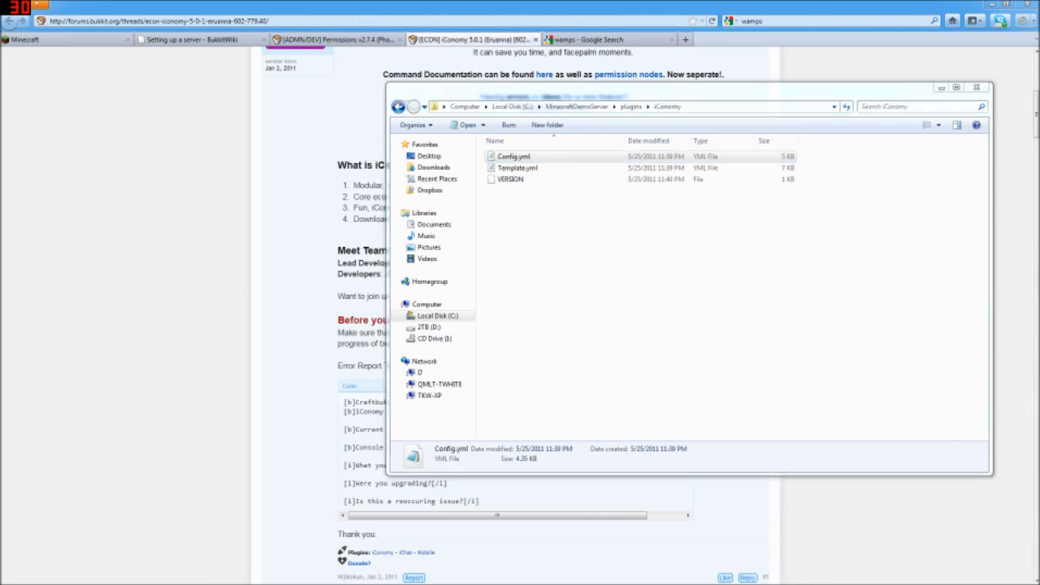
double_click(515, 156)
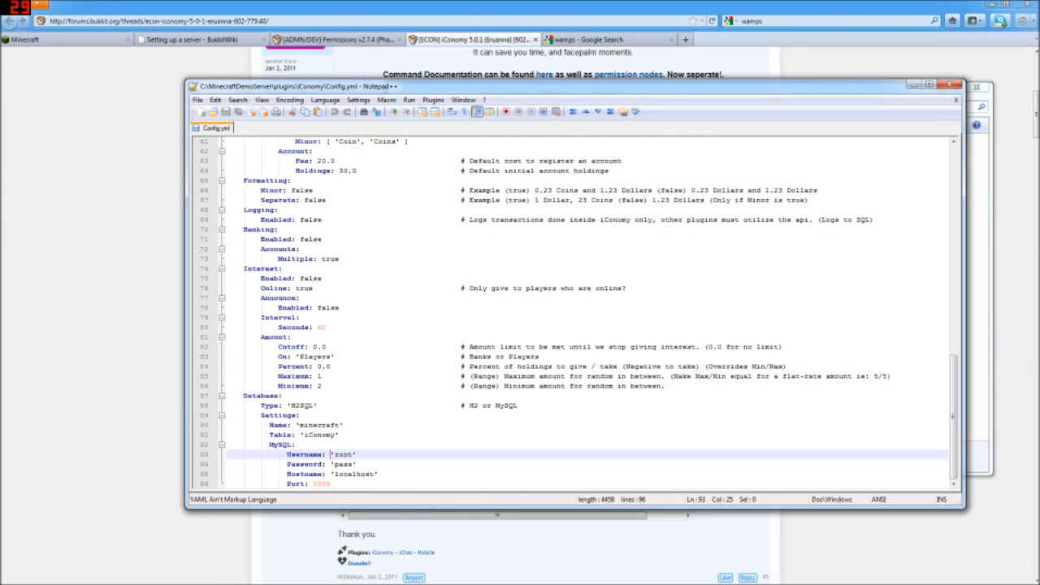
double_click(309, 406)
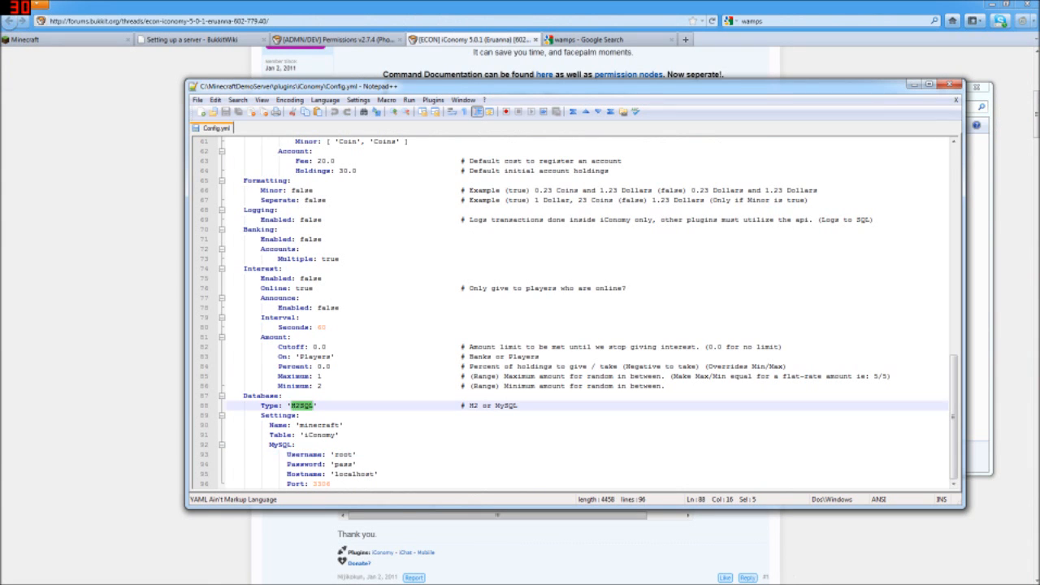
type("My")
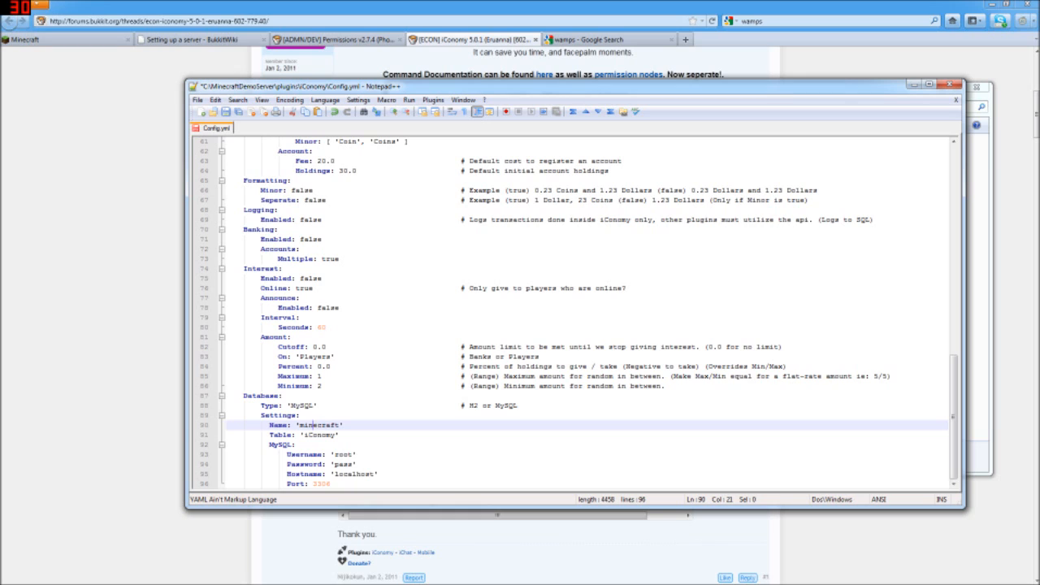
double_click(330, 465)
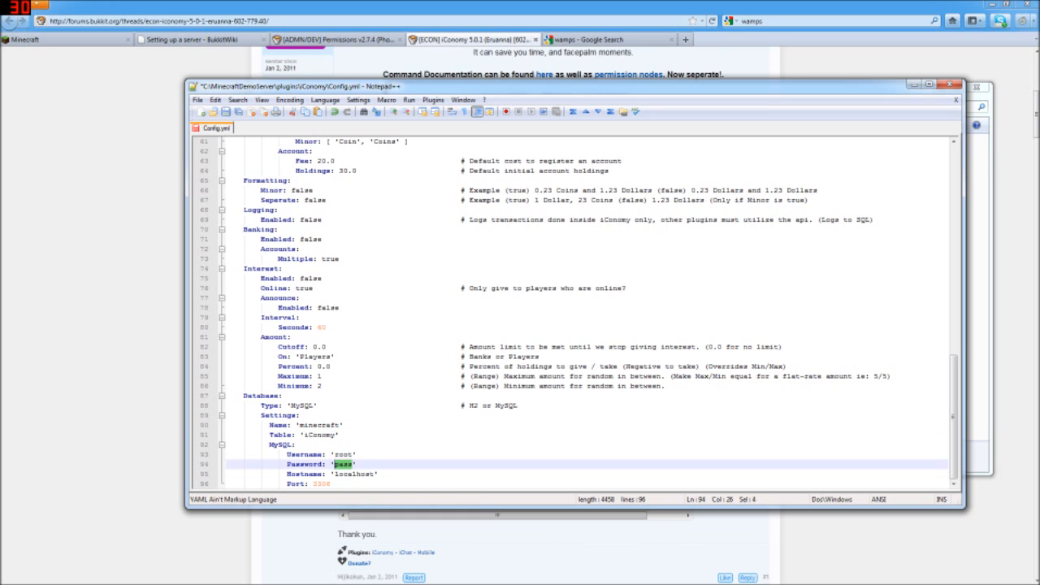
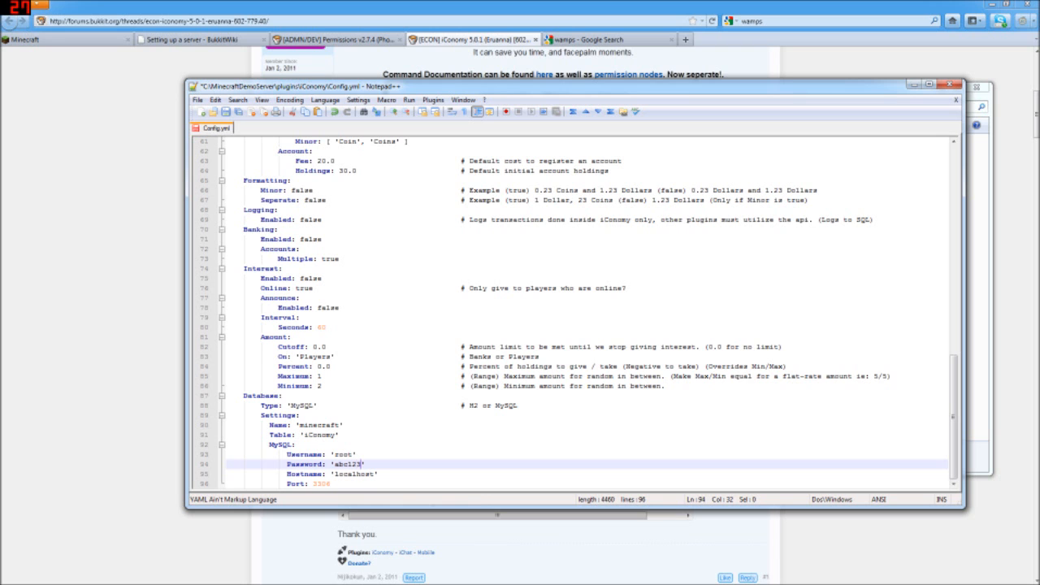
right_click(215, 127)
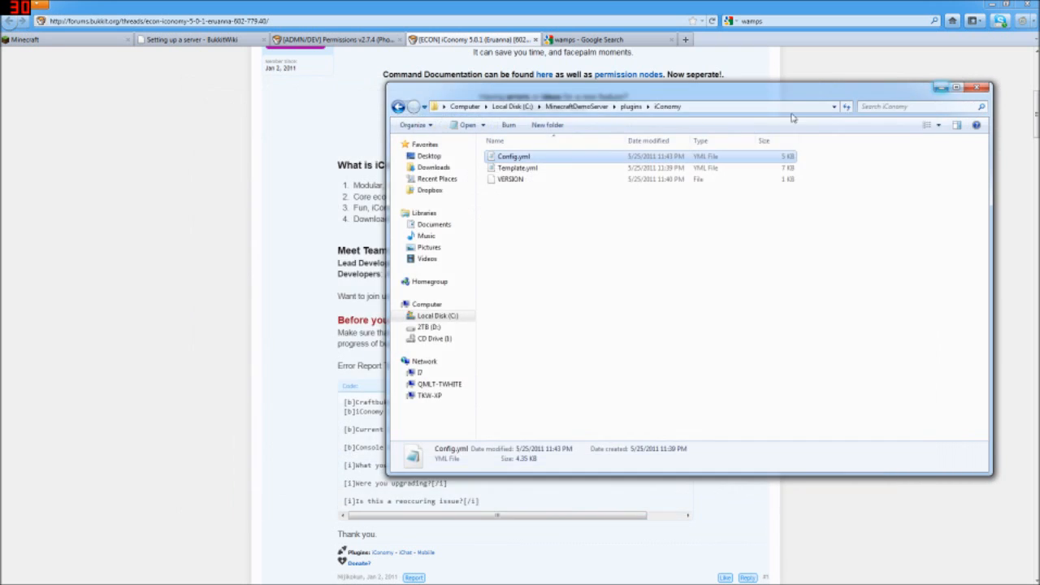
Run the server from the root folder, see iConomy's MySQL connection fail, and stop it
left_click(585, 108)
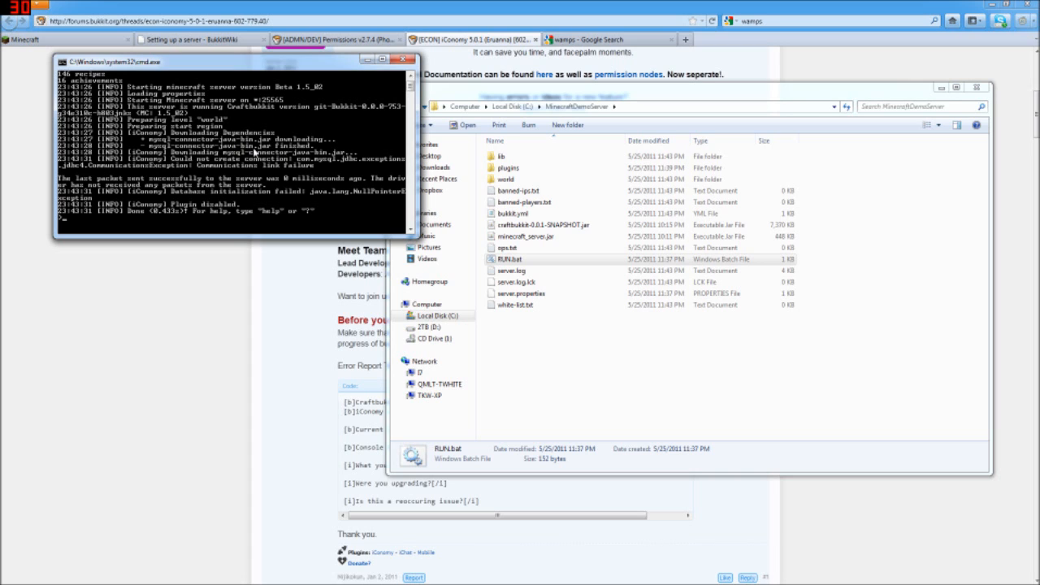
mouse_move(289, 208)
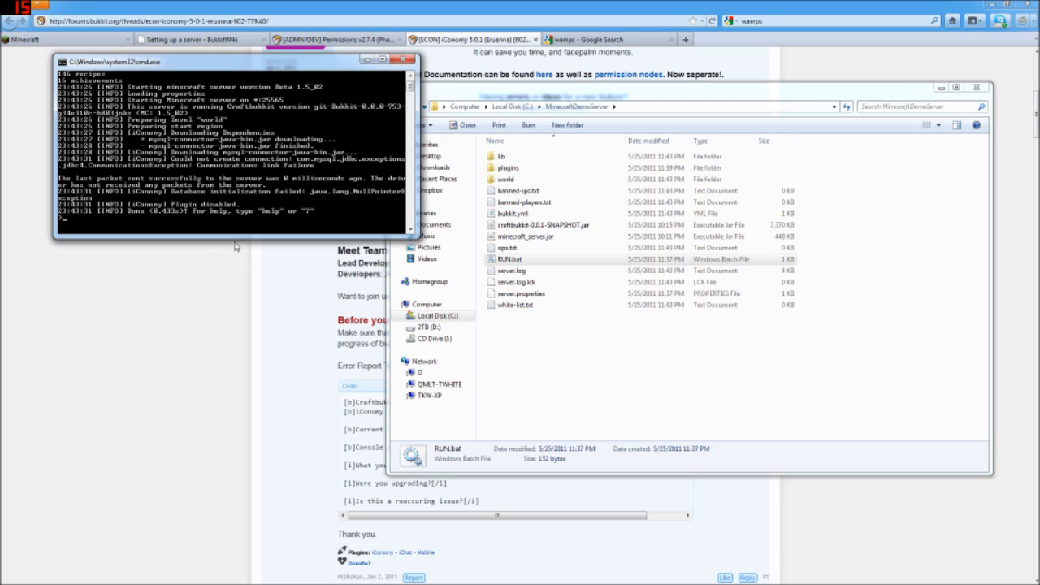
type("STOP")
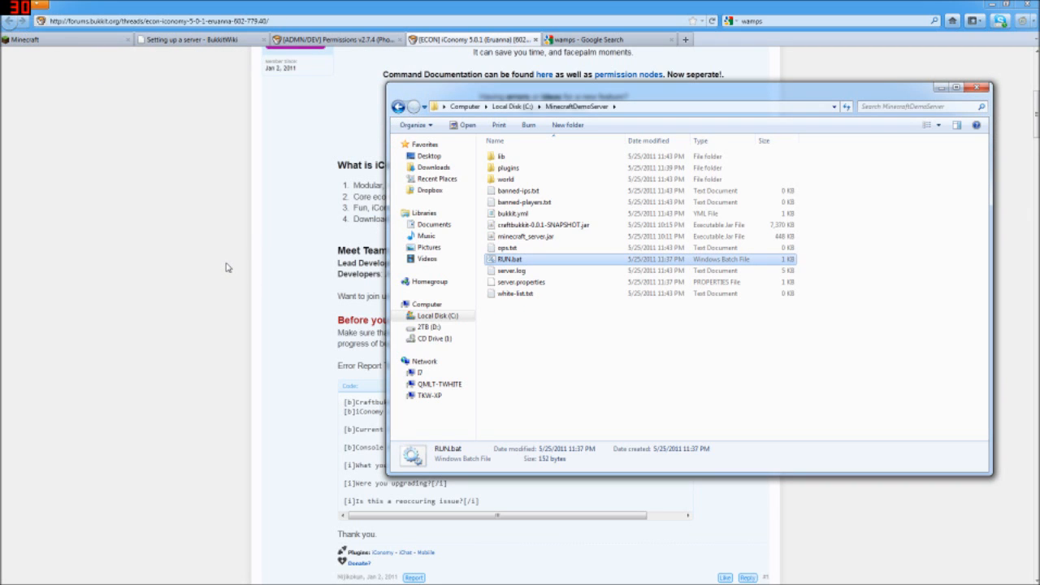
From the Google 'wamps' results, reach the WampServer site's downloads page
left_click(609, 39)
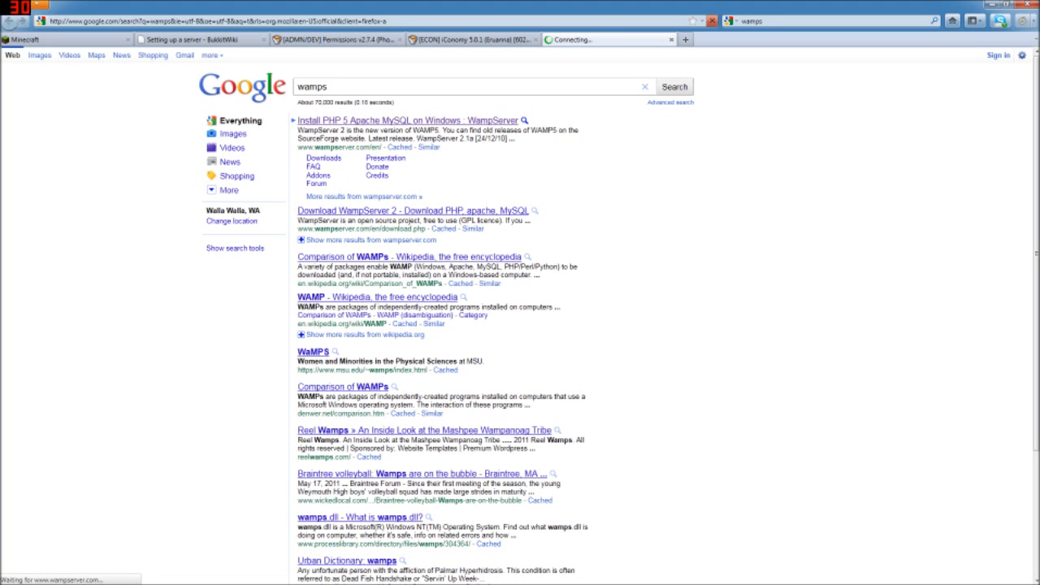
left_click(409, 120)
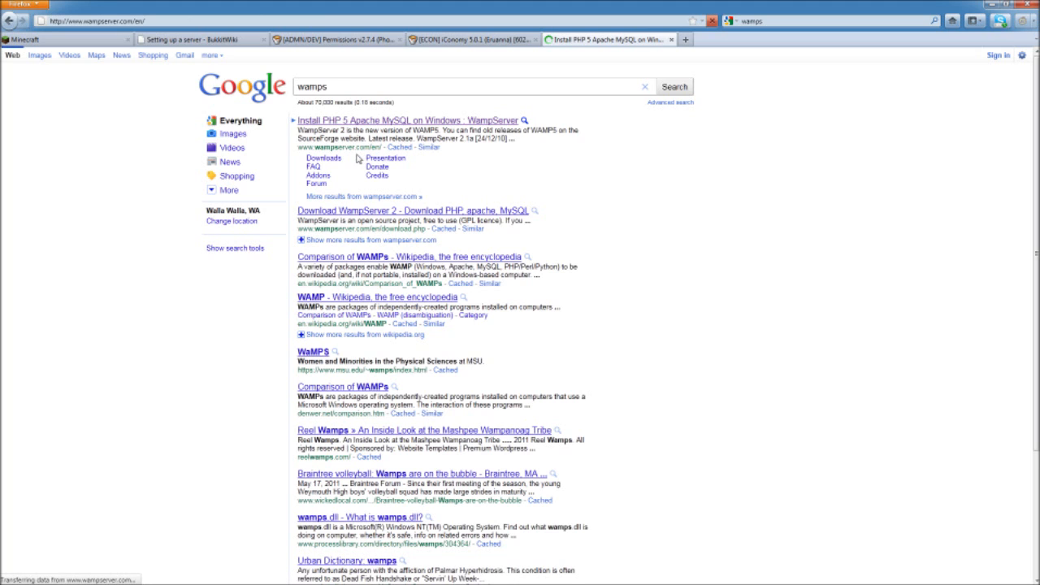
left_click(387, 120)
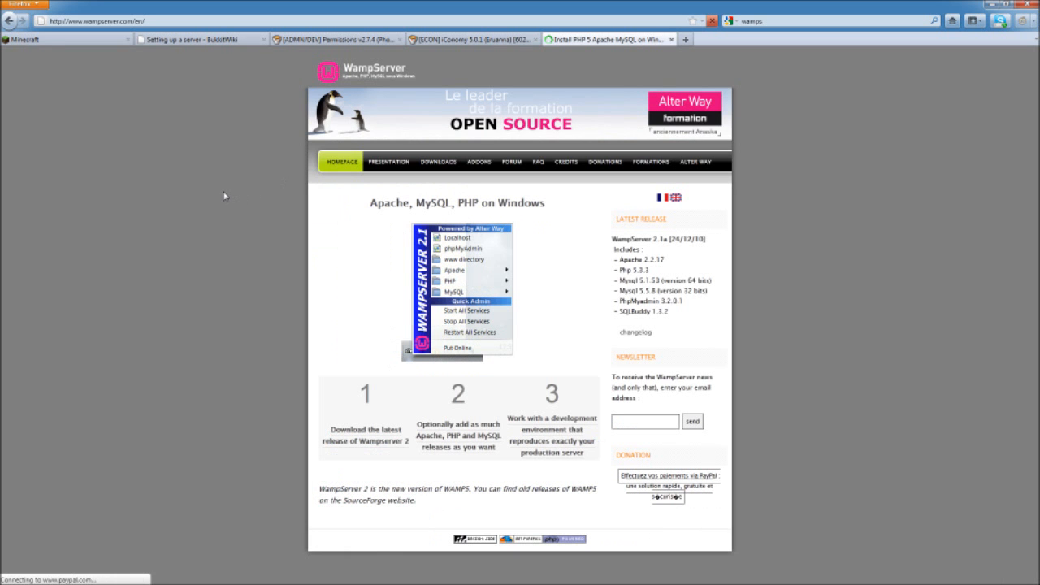
mouse_move(592, 236)
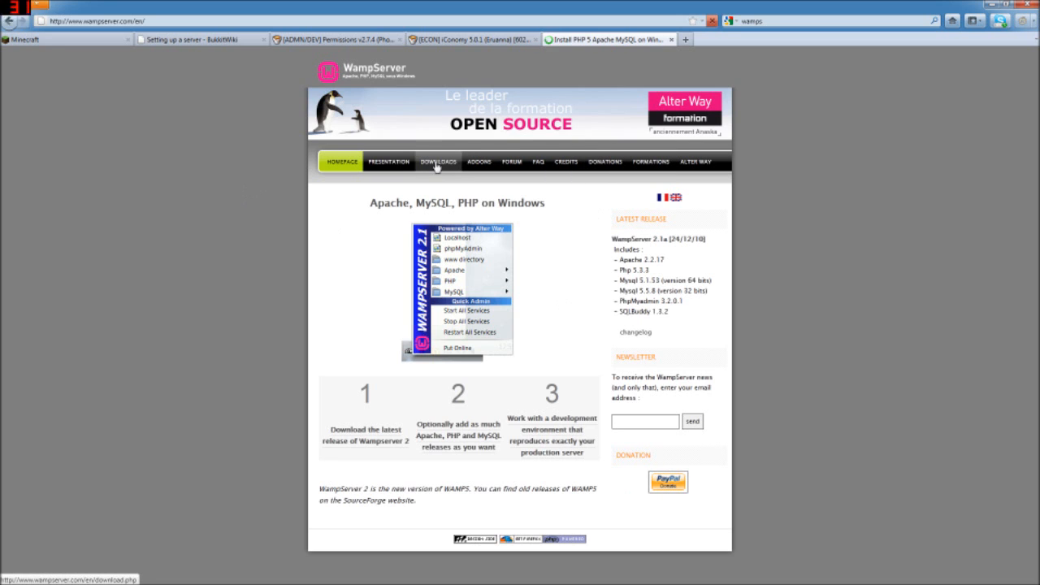
left_click(438, 162)
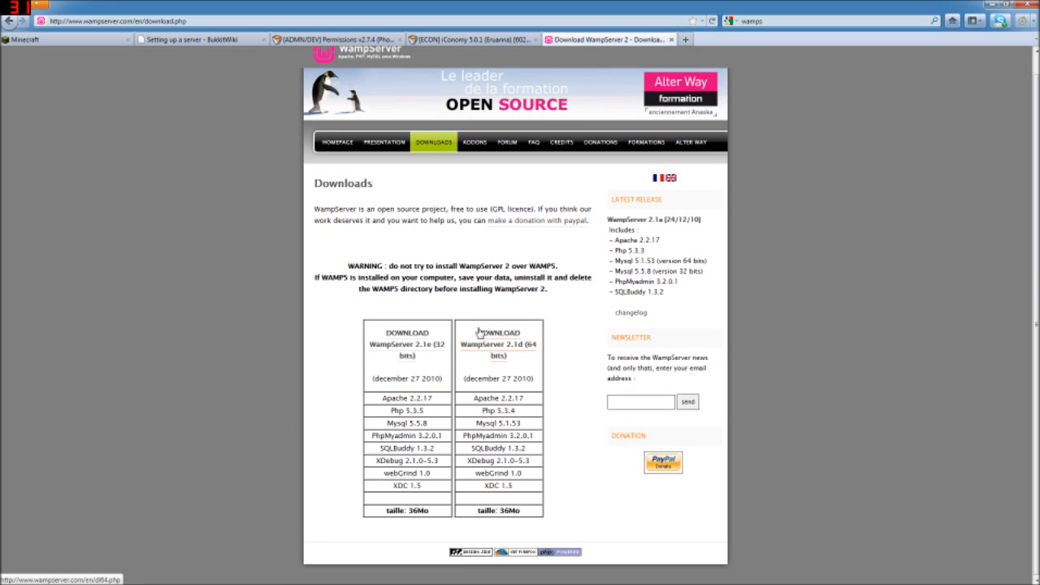
mouse_move(488, 324)
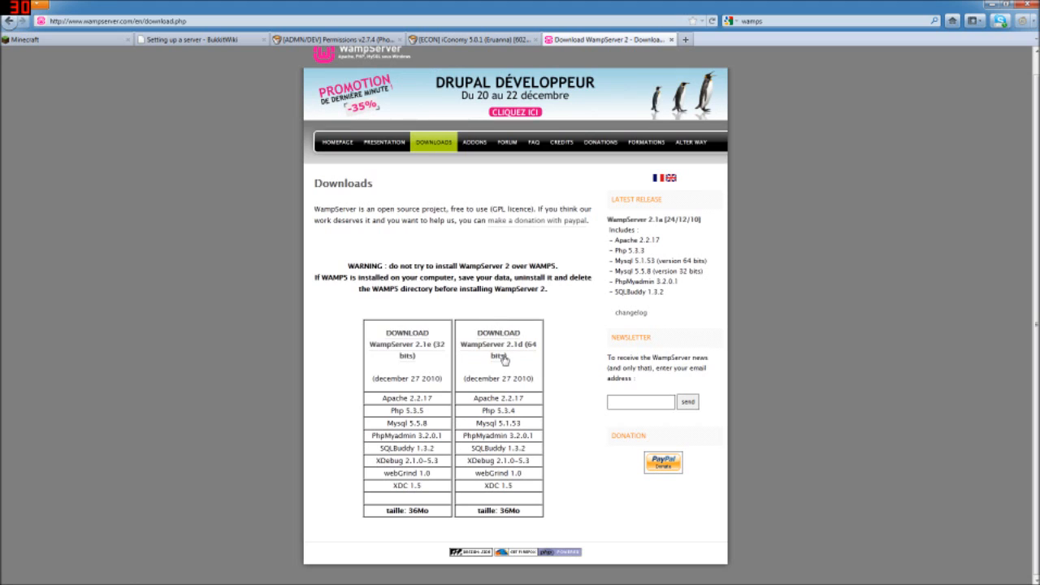
Start the WampServer 2.1d 64-bit download and return to the iConomy thread
left_click(498, 348)
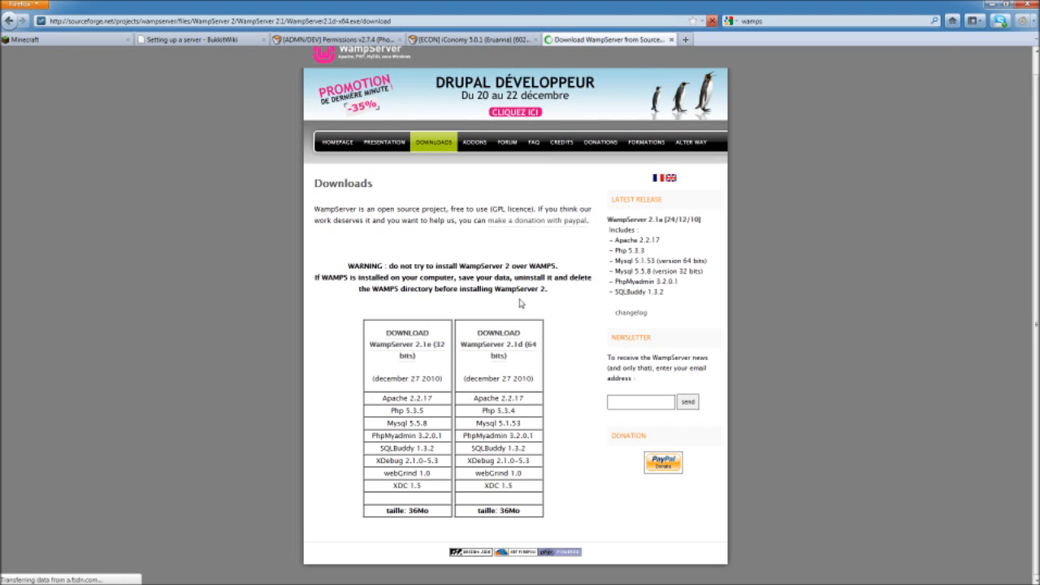
left_click(471, 39)
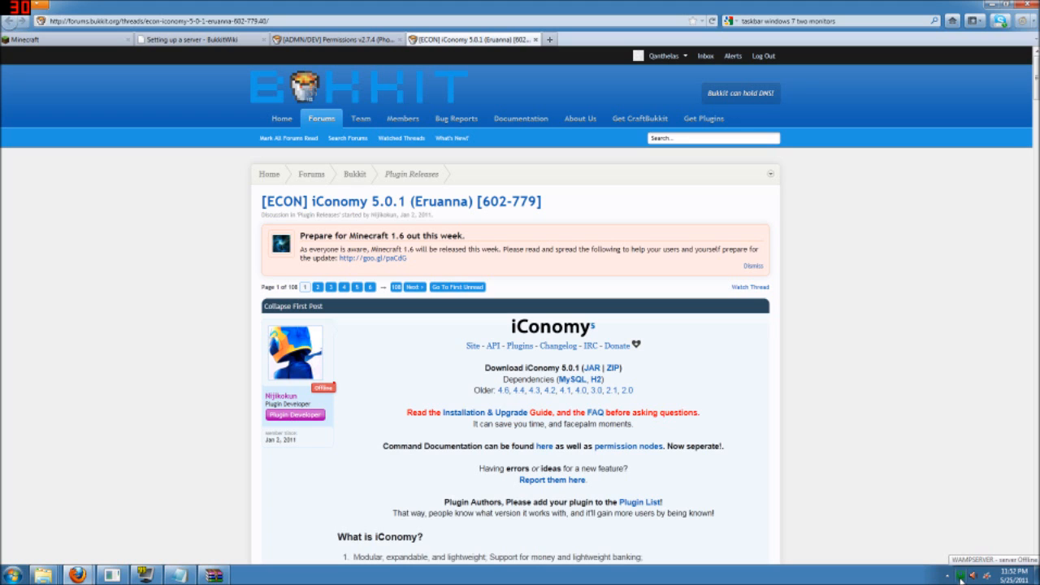
Bring up the WampServer tray menu to reach phpMyAdmin for the local MySQL server
left_click(960, 577)
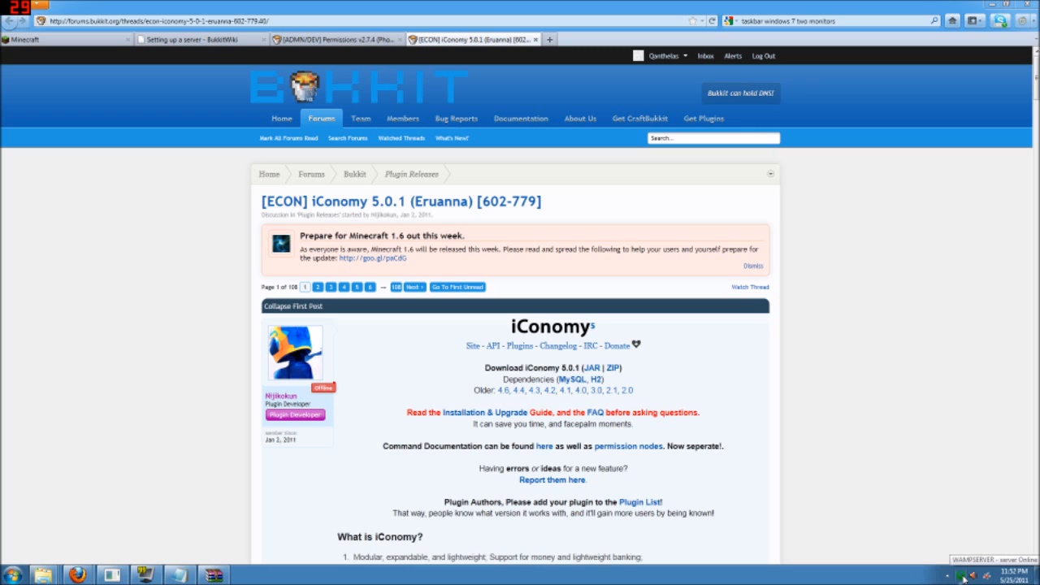
left_click(958, 576)
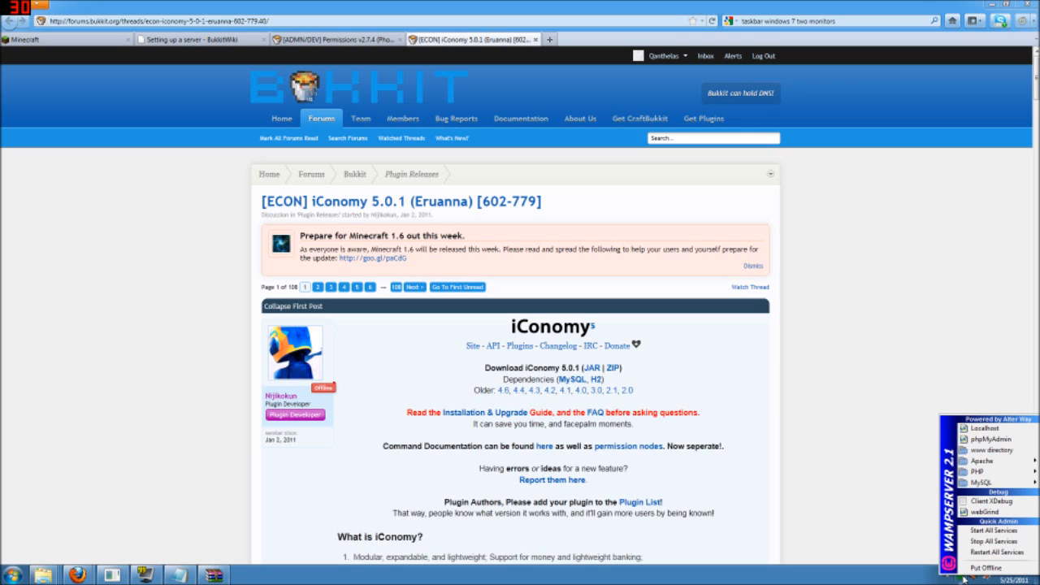
mouse_move(991, 449)
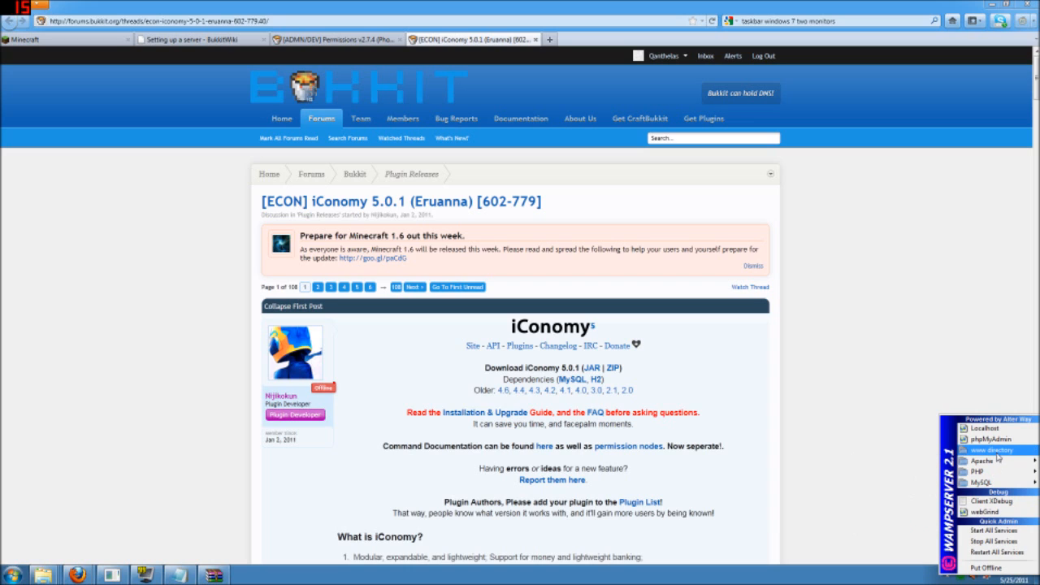
mouse_move(994, 439)
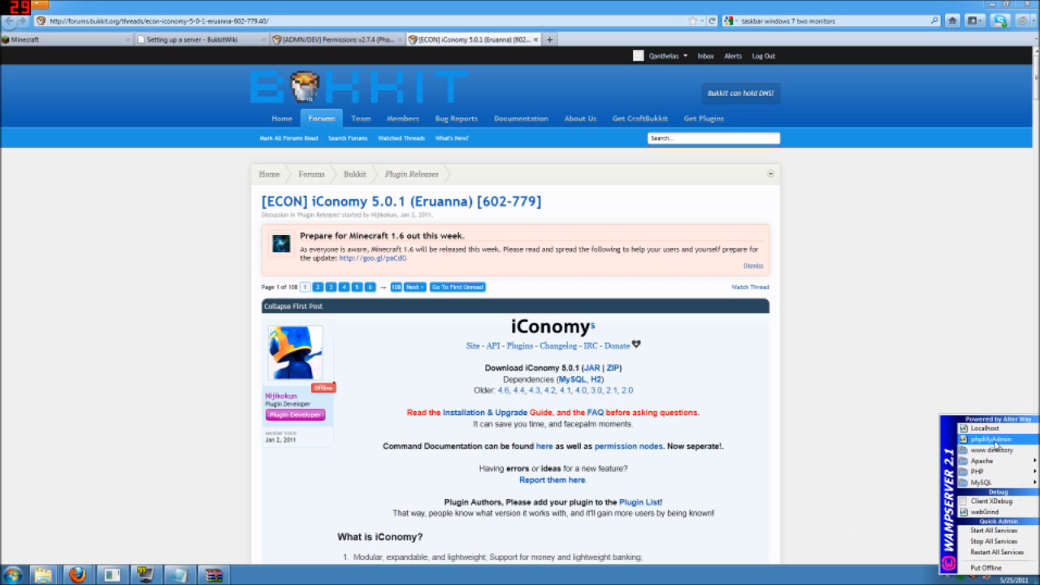
mouse_move(832, 458)
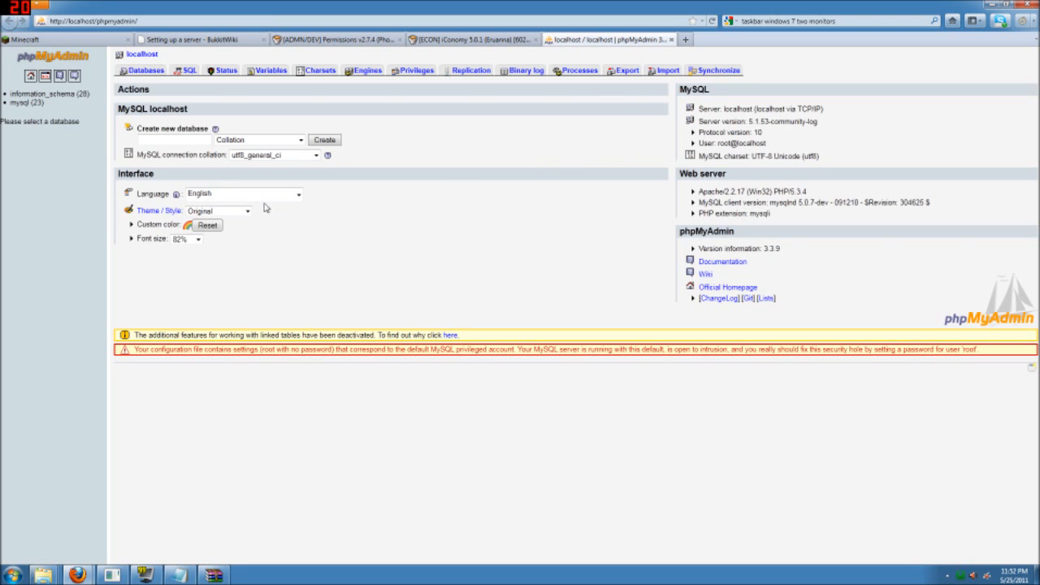
mouse_move(435, 187)
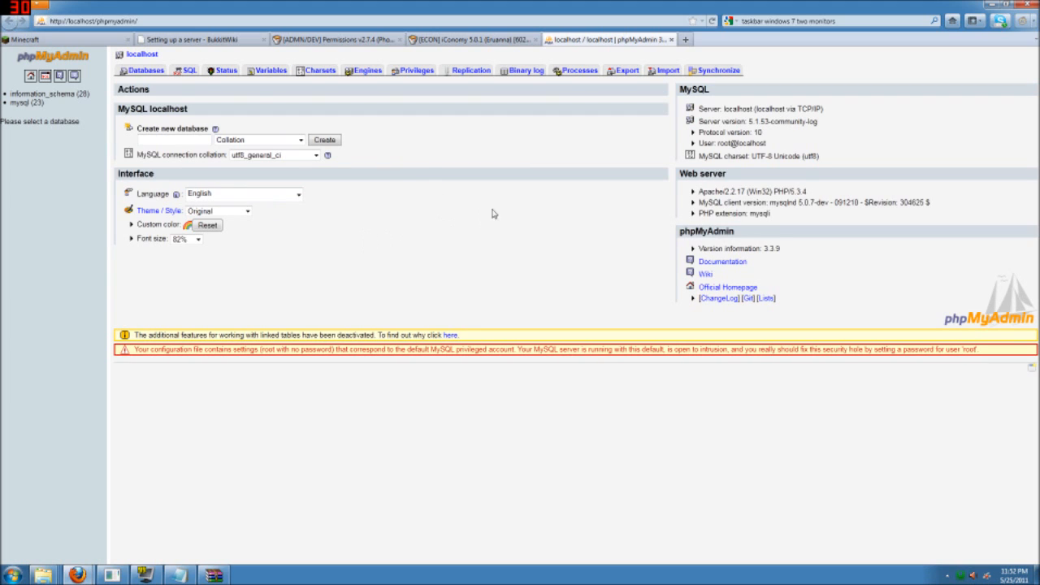
mouse_move(484, 135)
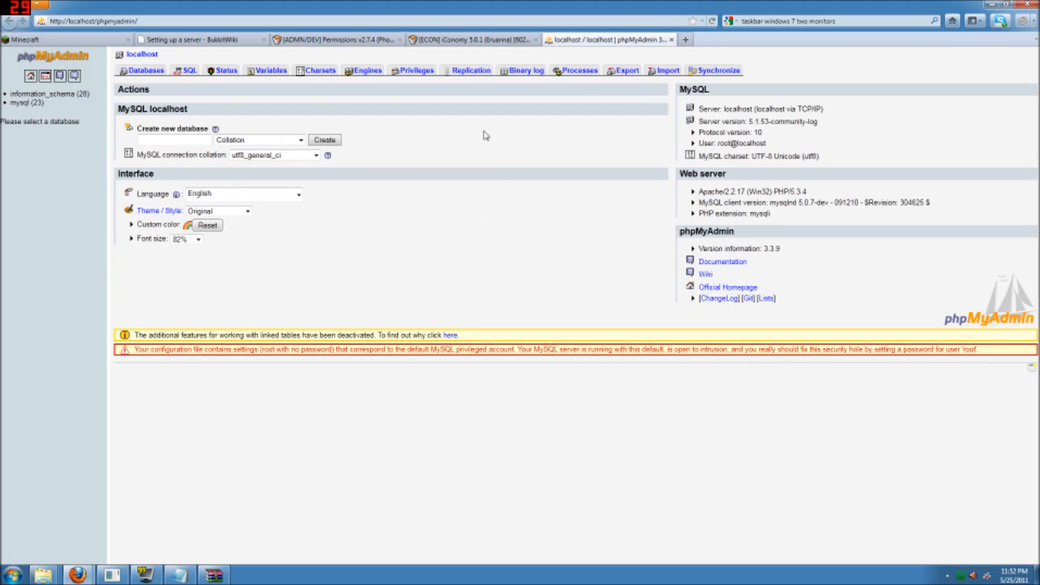
mouse_move(549, 107)
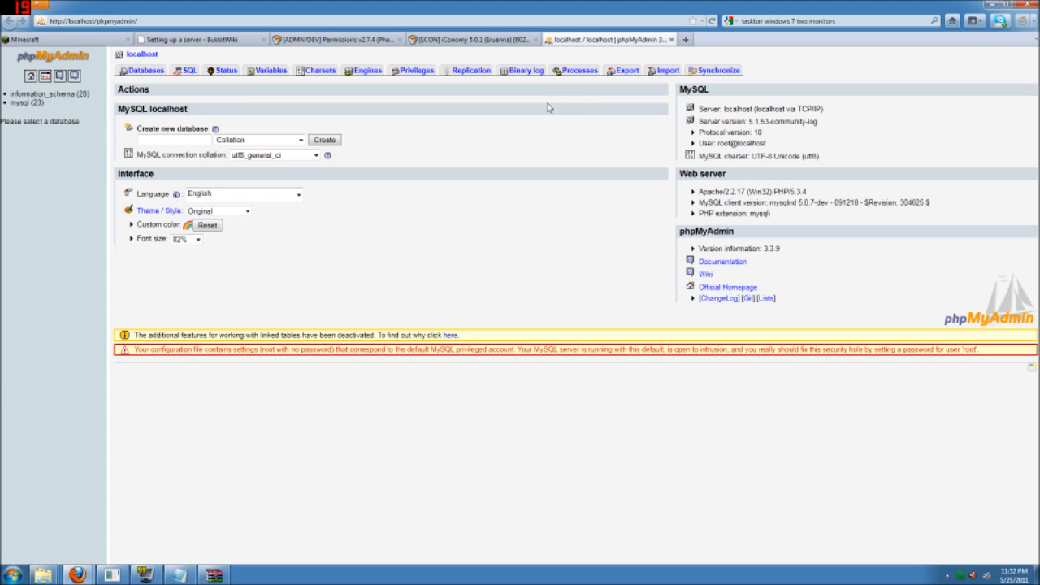
left_click(414, 70)
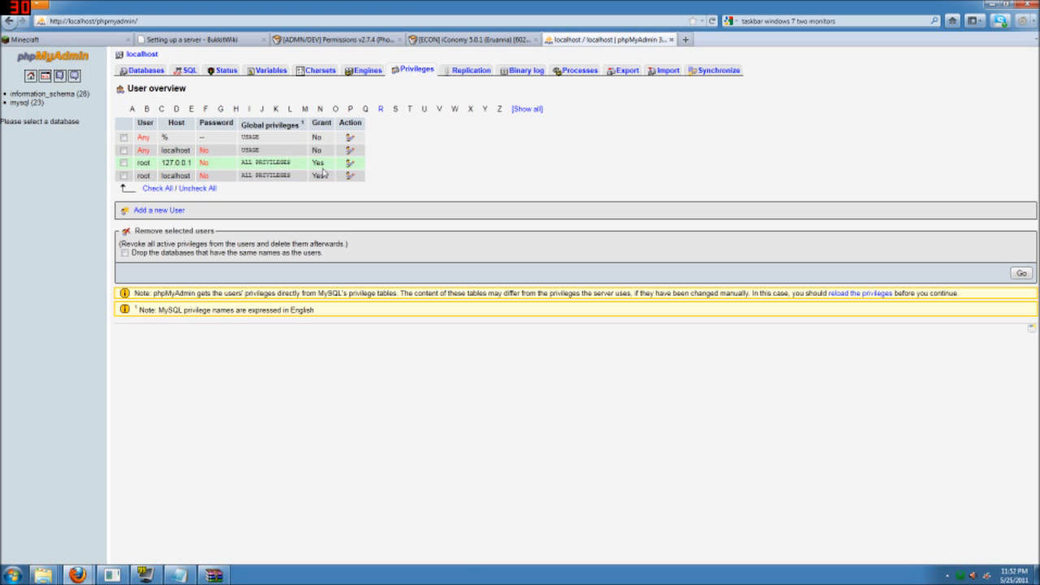
left_click(350, 163)
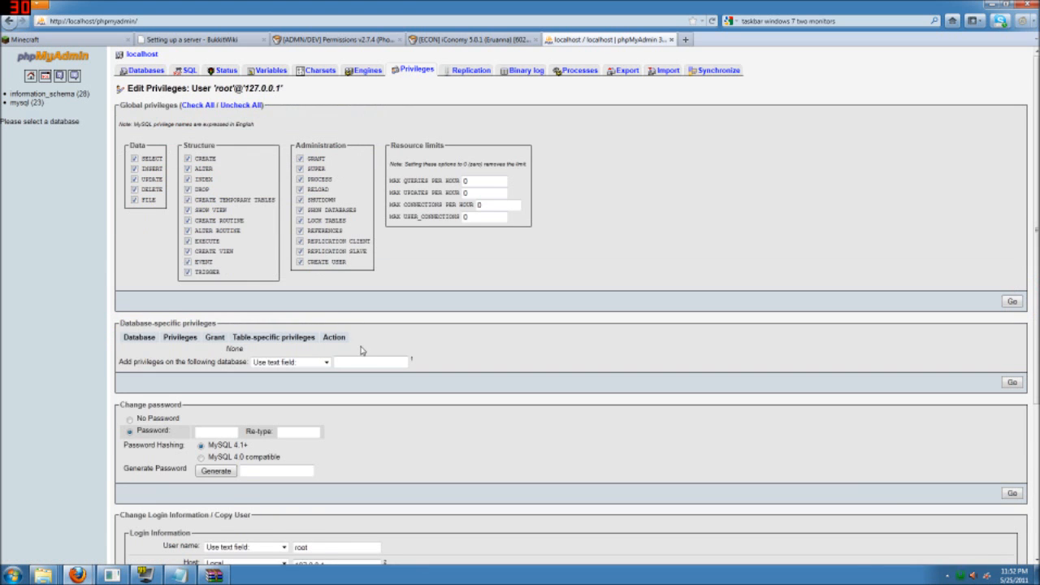
scroll("down", 3)
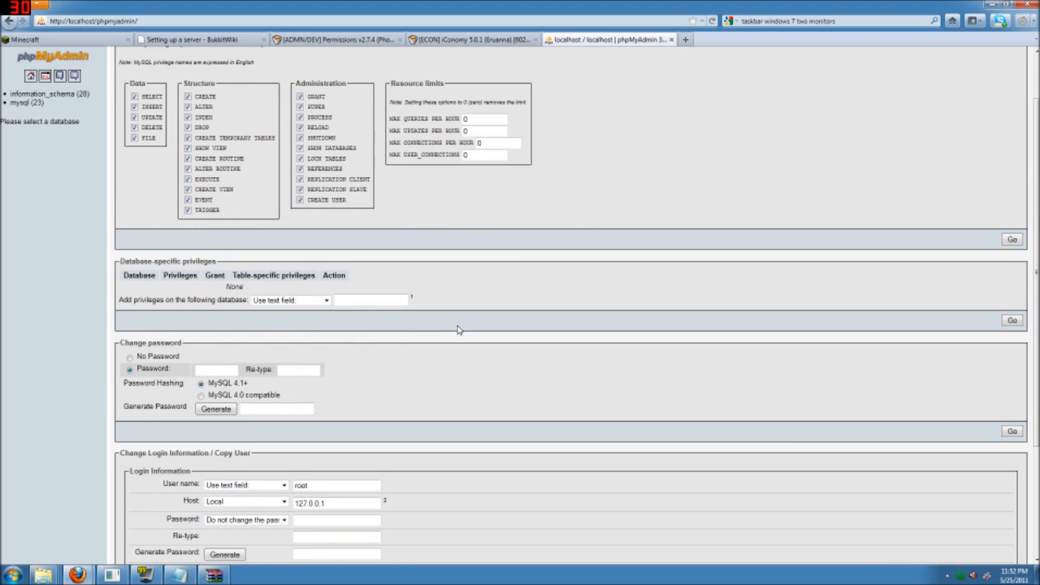
type("•••••")
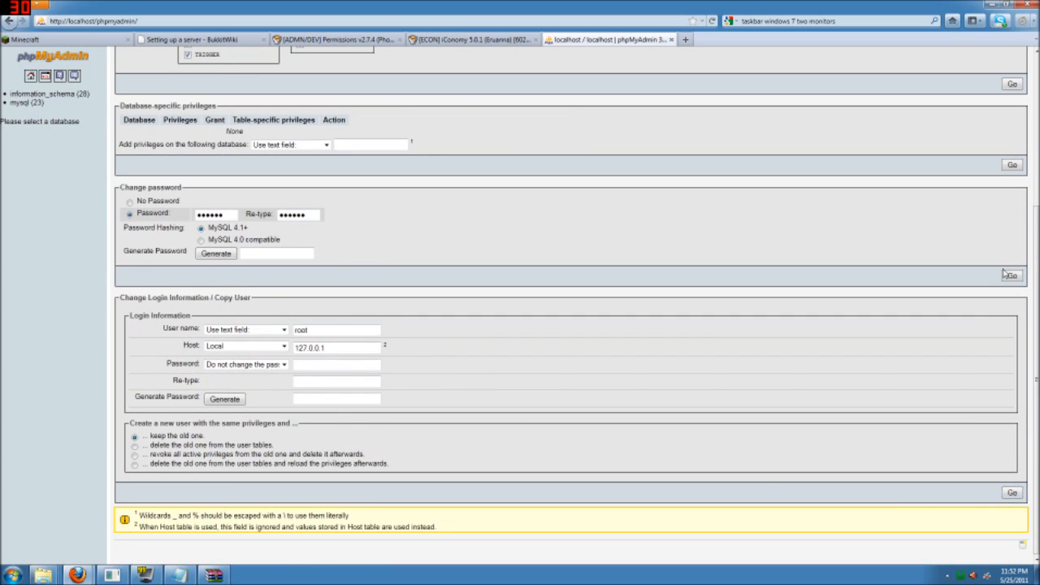
left_click(1011, 275)
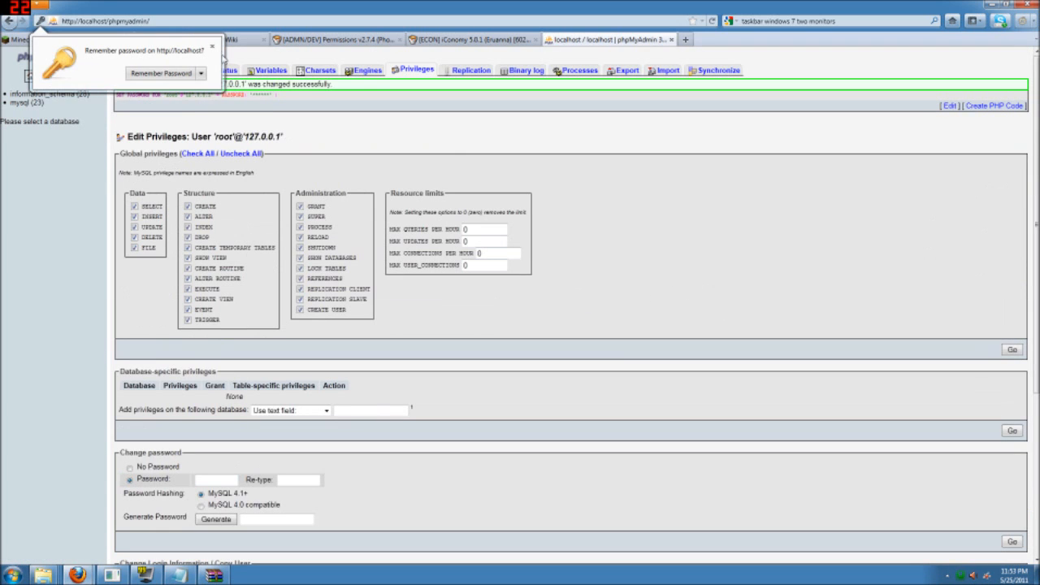
left_click(208, 48)
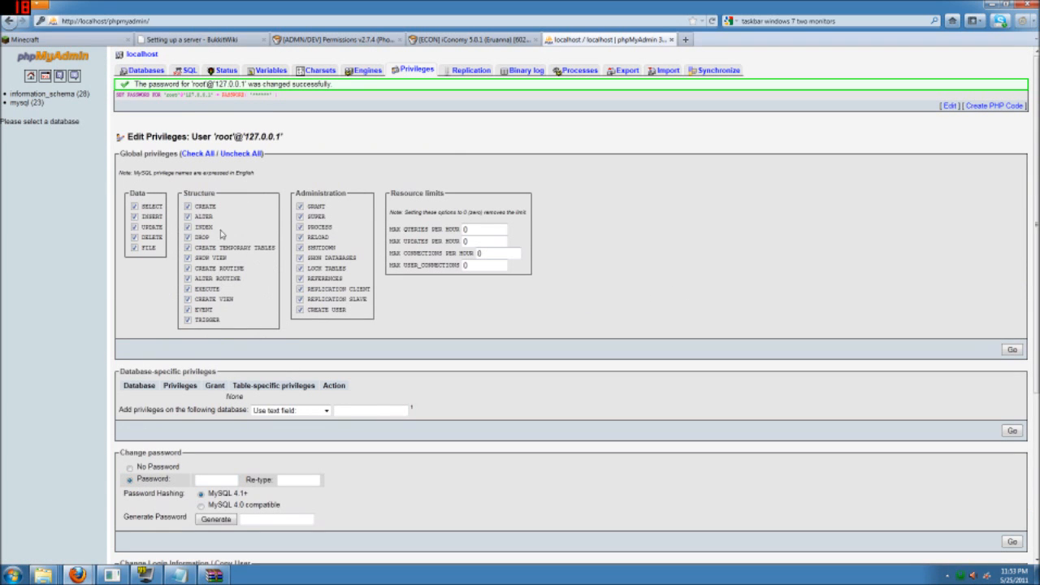
scroll("down", 3)
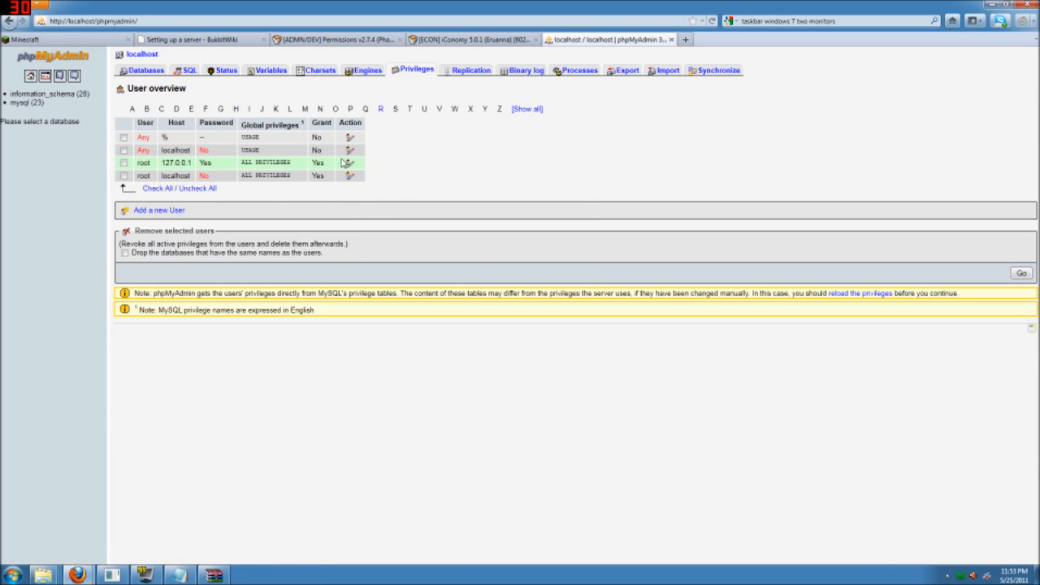
mouse_move(351, 177)
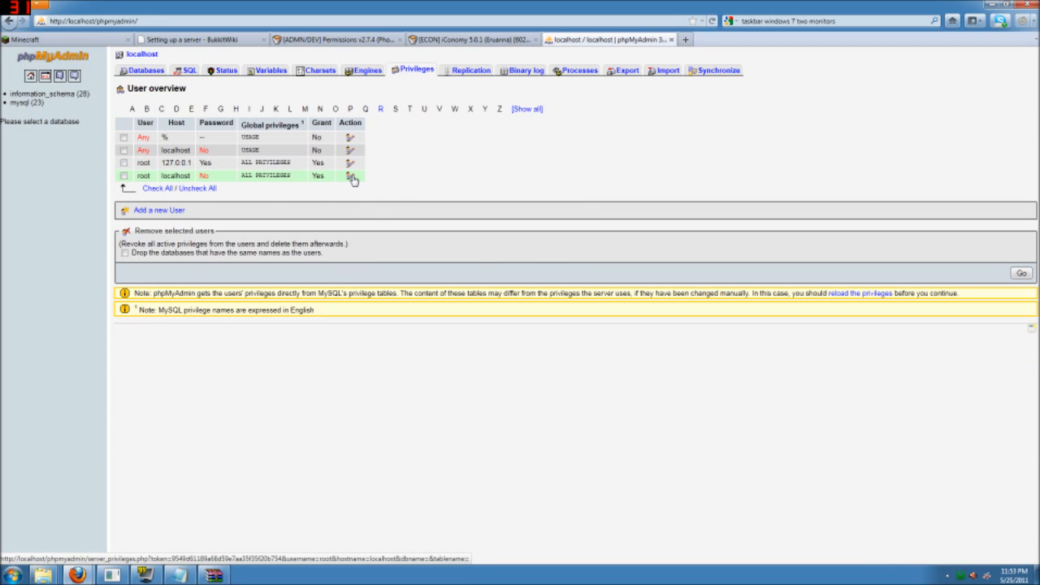
Set the same password on root@localhost, leaving phpMyAdmin with an access-denied error
left_click(351, 175)
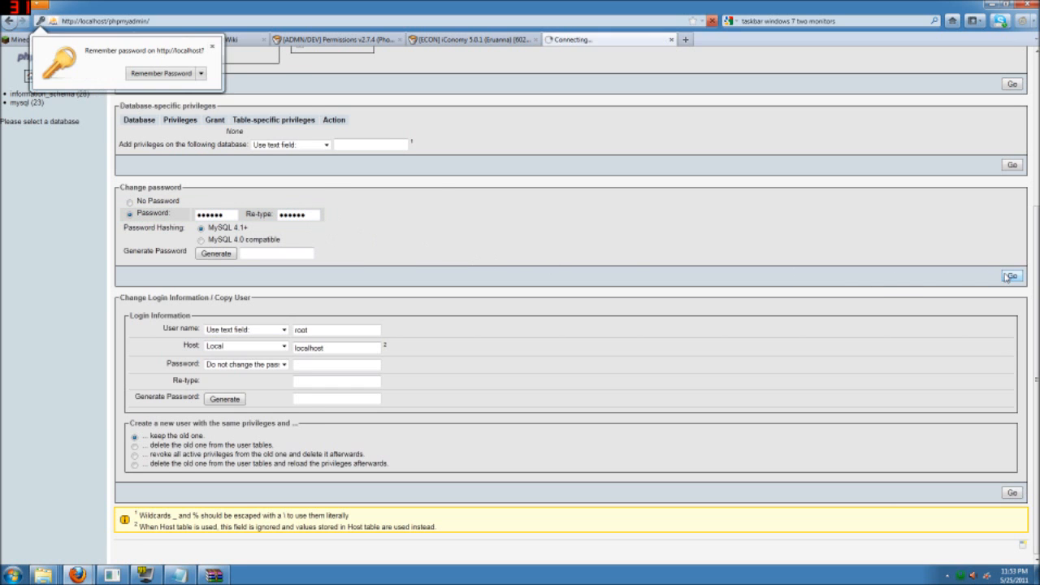
left_click(1011, 276)
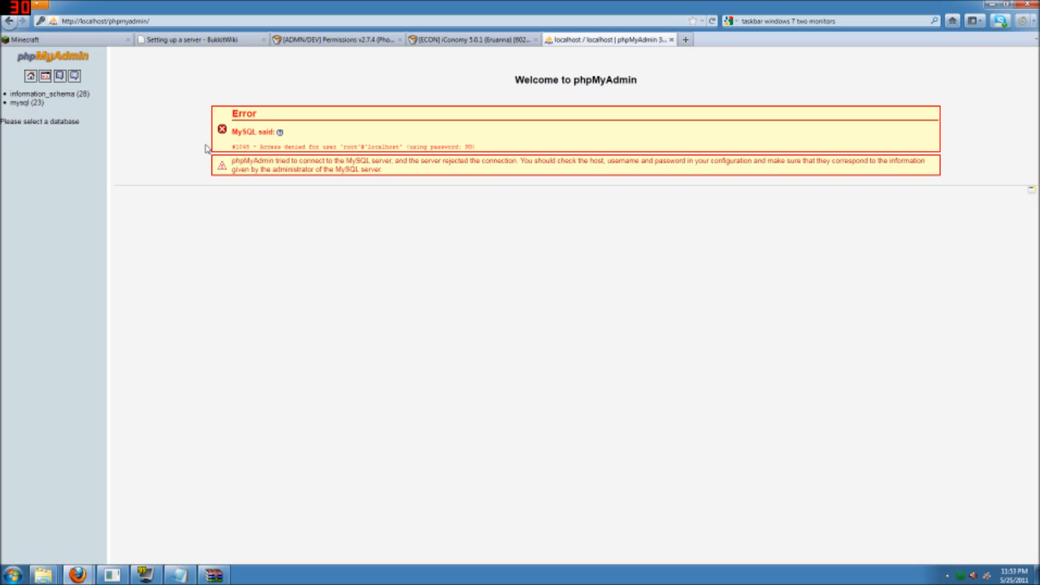
mouse_move(949, 580)
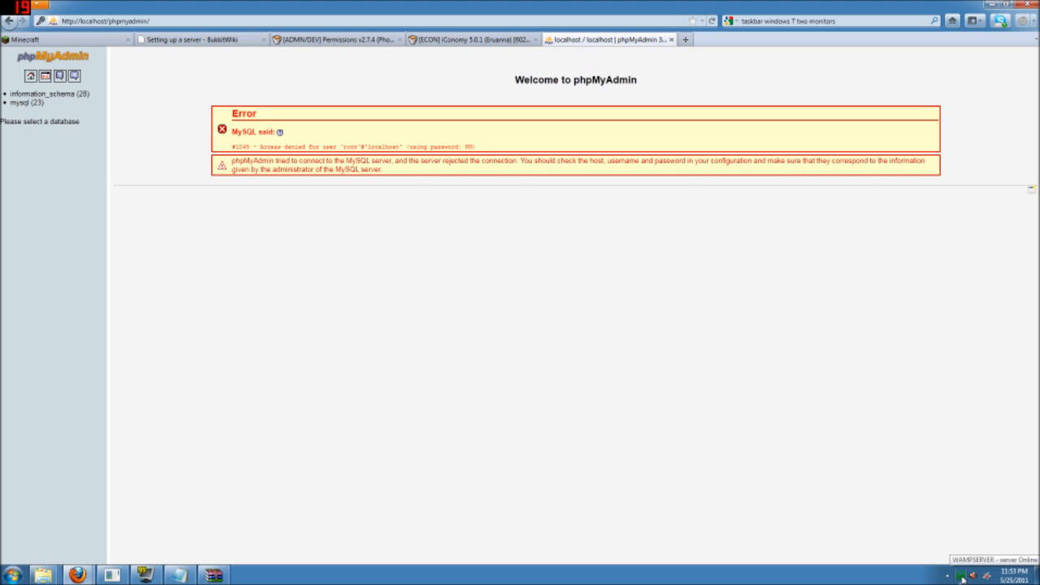
Bring up the WampServer tray menu to reach the Localhost home page
left_click(963, 575)
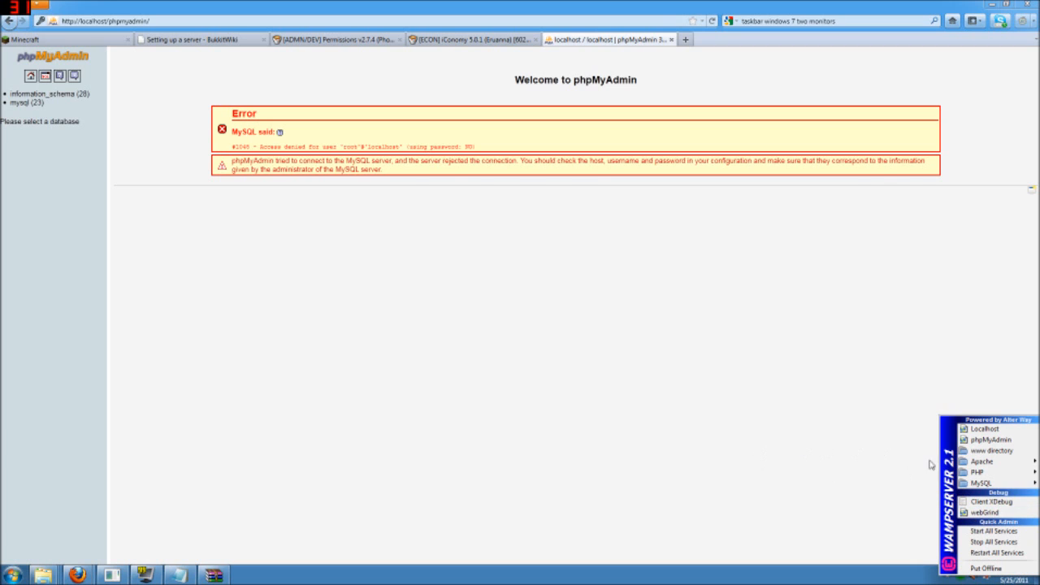
mouse_move(994, 429)
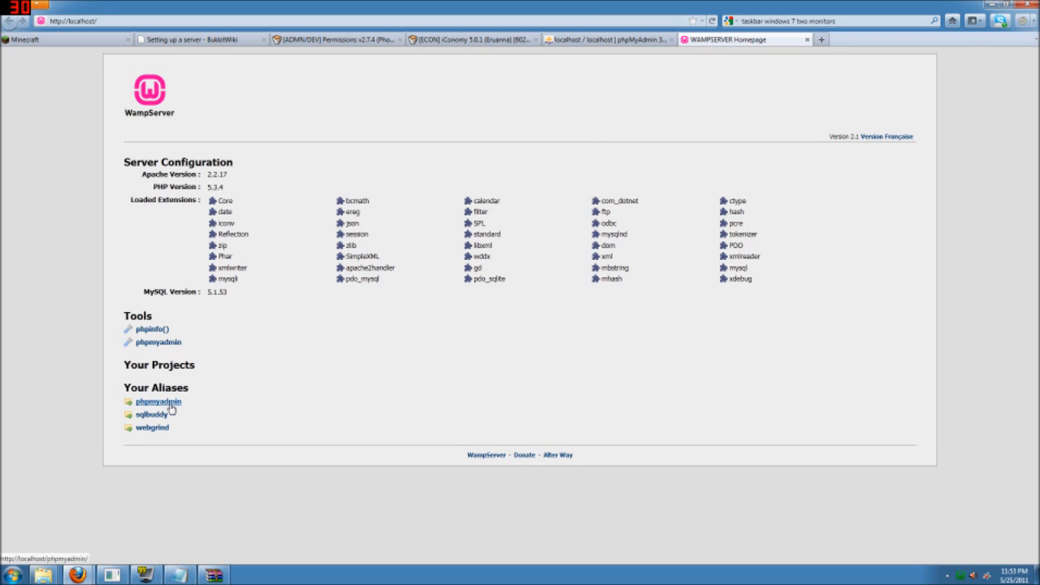
mouse_move(156, 425)
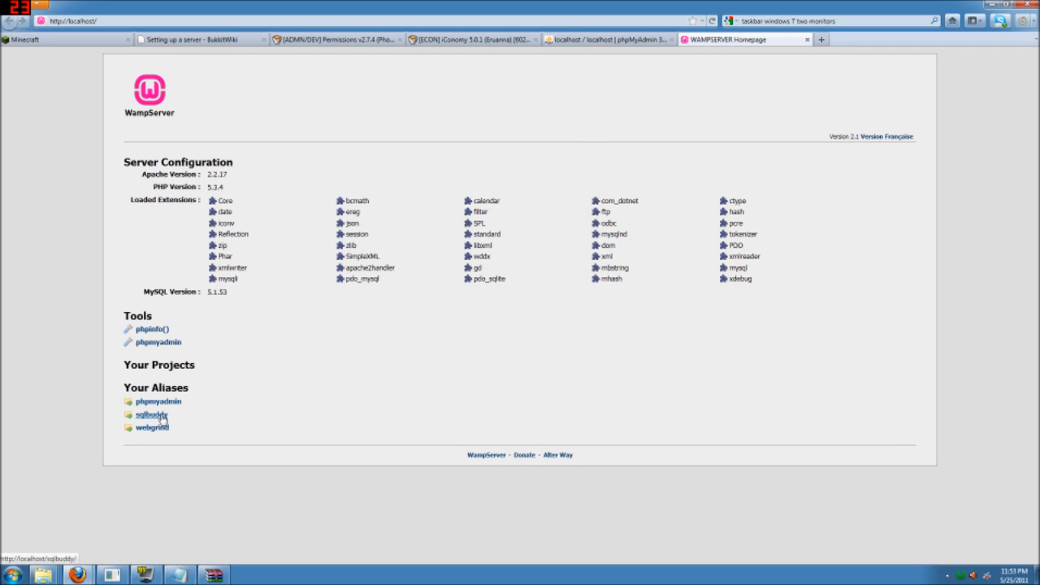
Launch SQL Buddy from the server aliases and log in as root
left_click(151, 415)
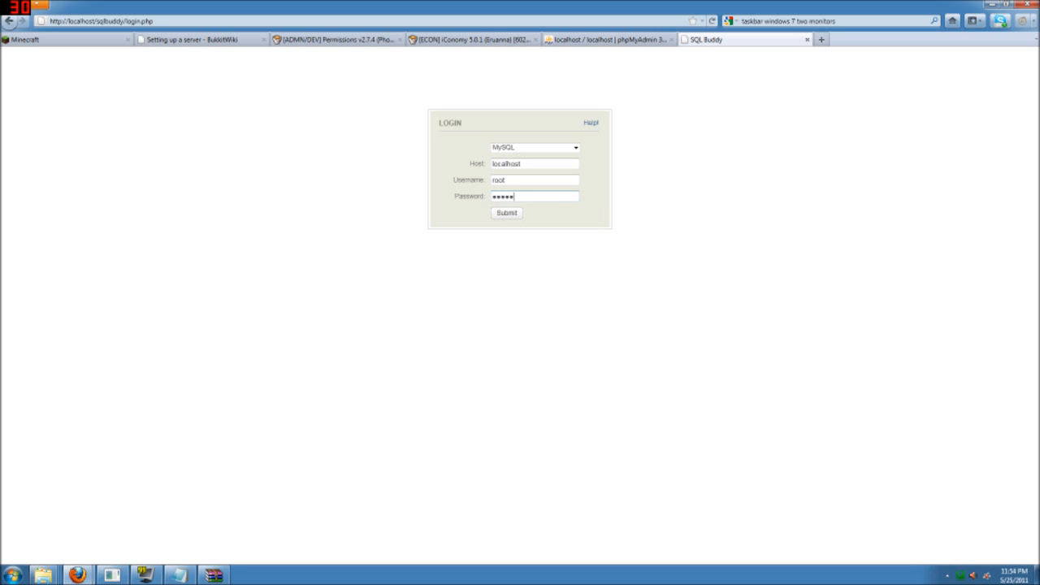
left_click(510, 212)
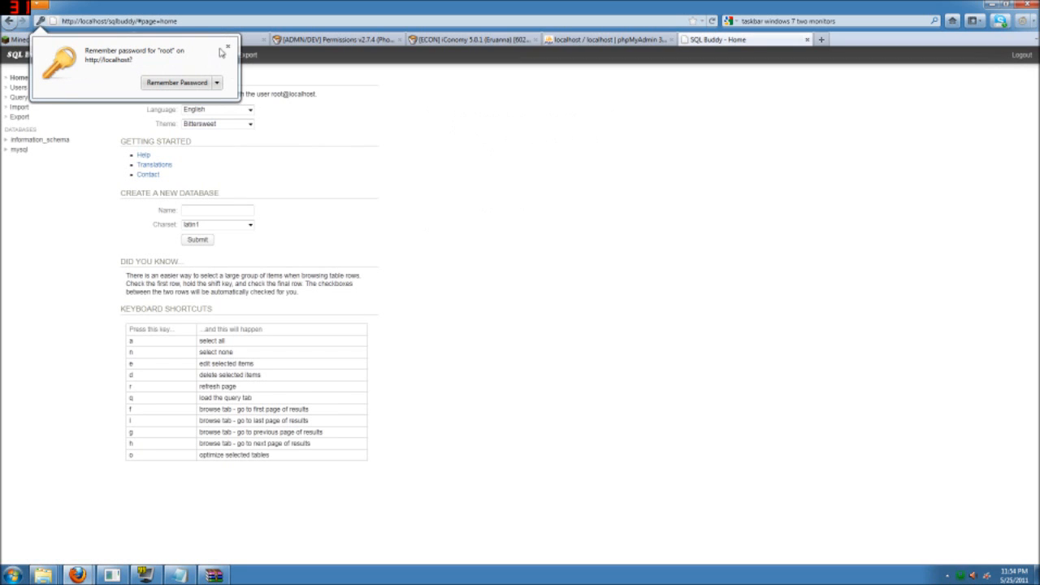
left_click(227, 48)
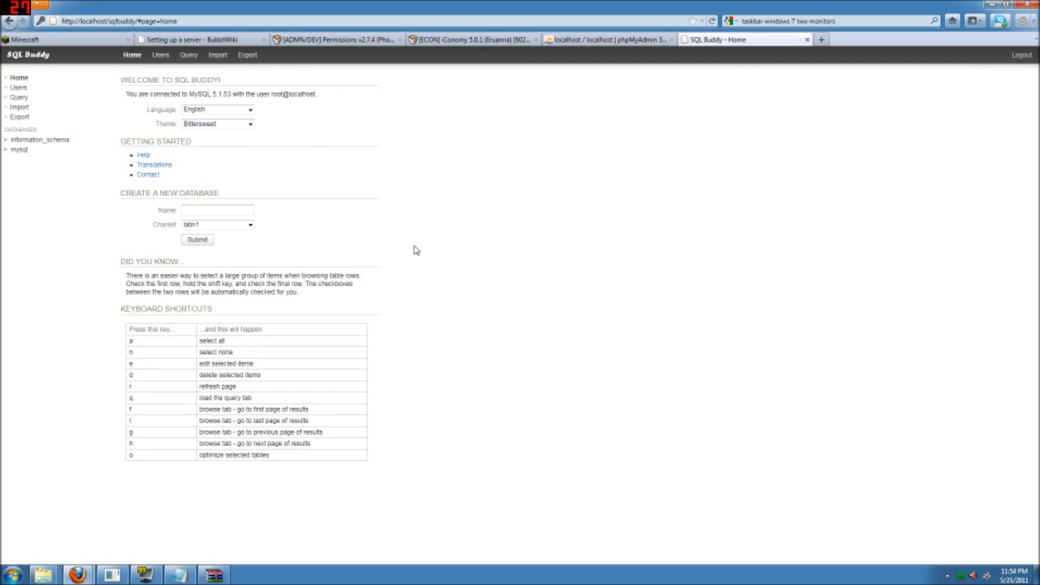
Create a new database named minecraft and open its overview
left_click(218, 211)
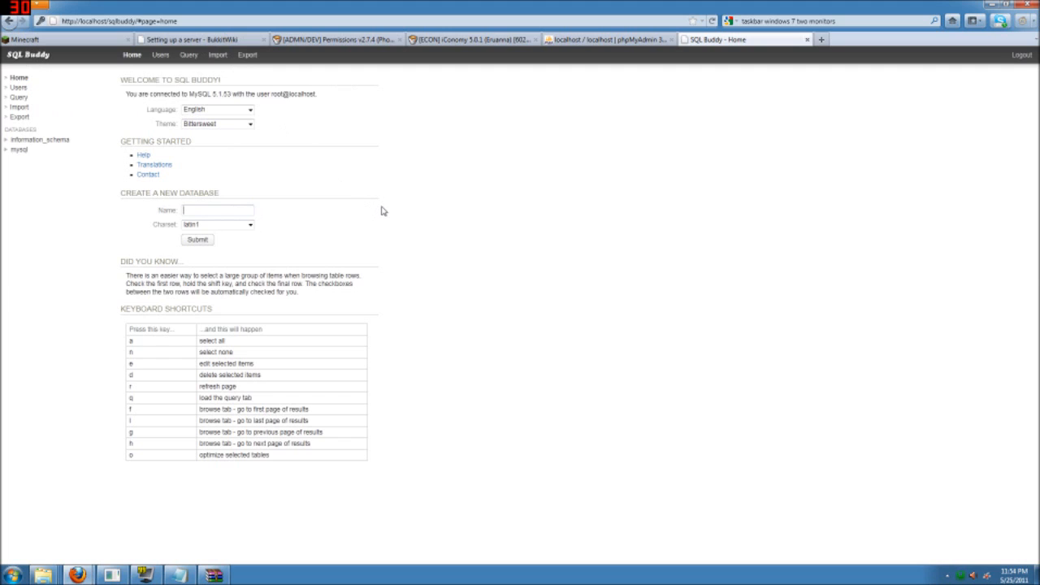
type("minecraft")
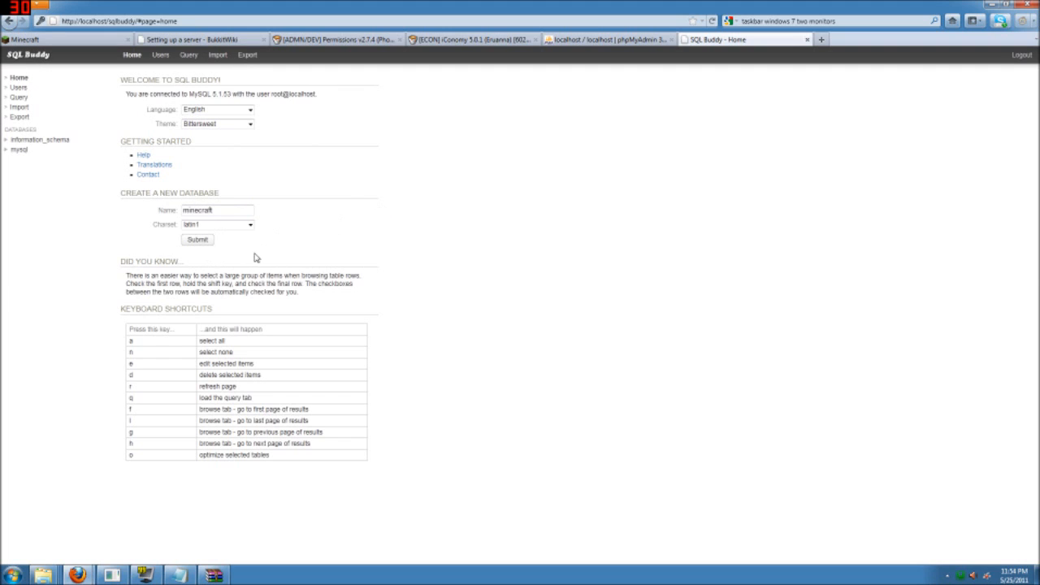
mouse_move(305, 234)
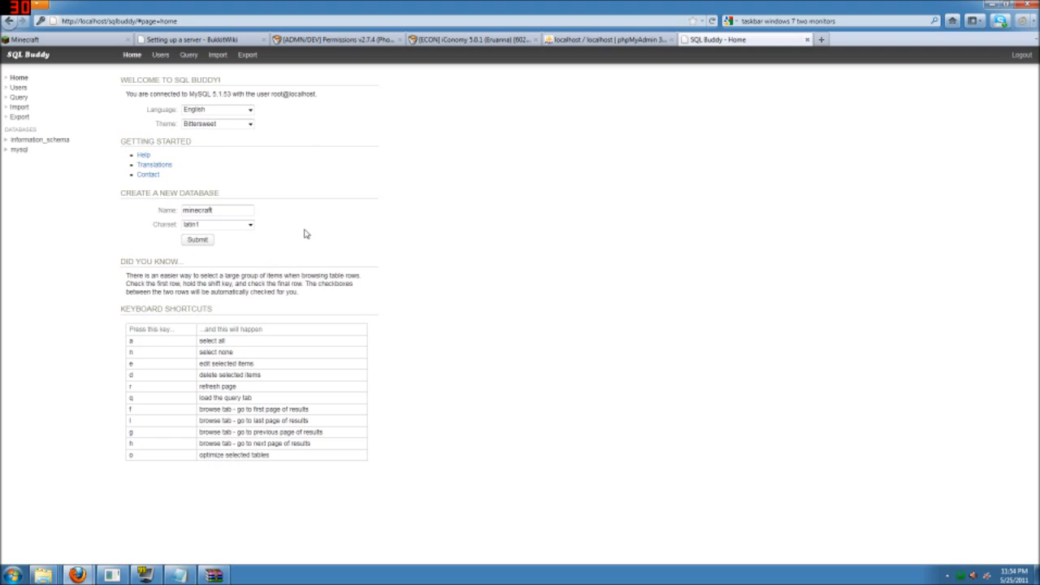
mouse_move(228, 254)
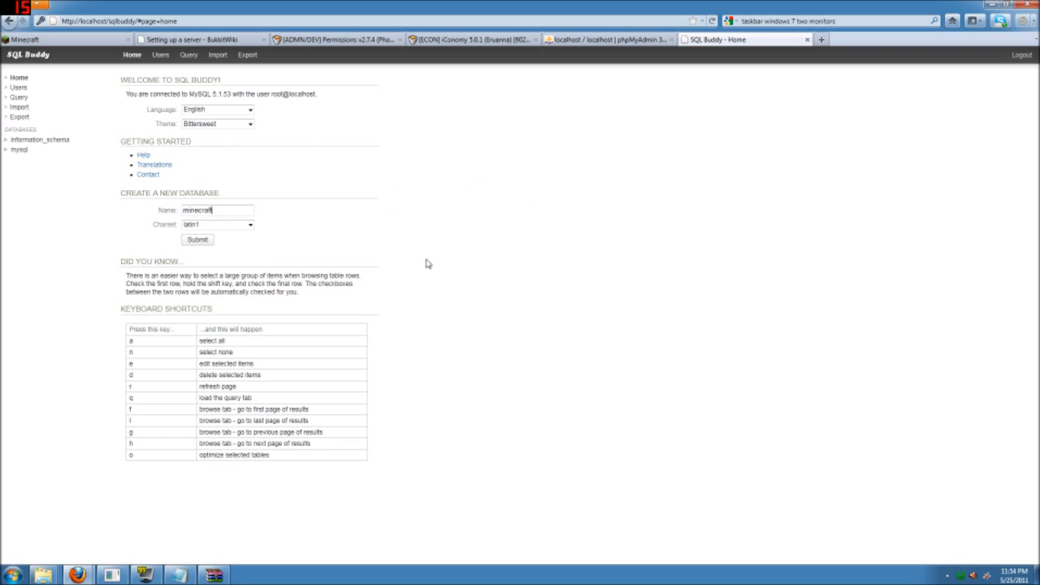
left_click(195, 241)
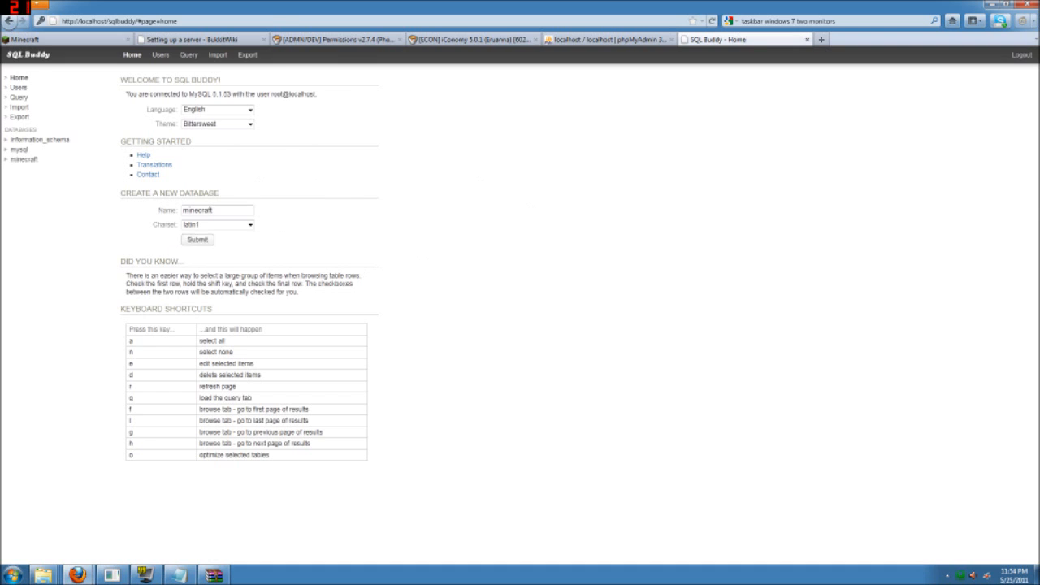
left_click(22, 159)
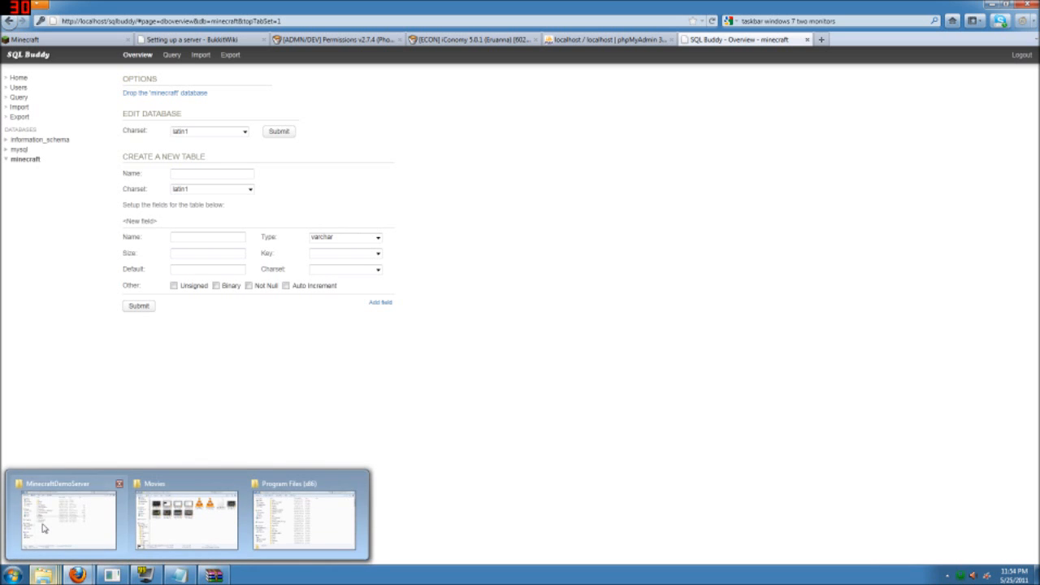
Launch the Run batch file in the MinecraftDemoServer folder to start the server
left_click(63, 517)
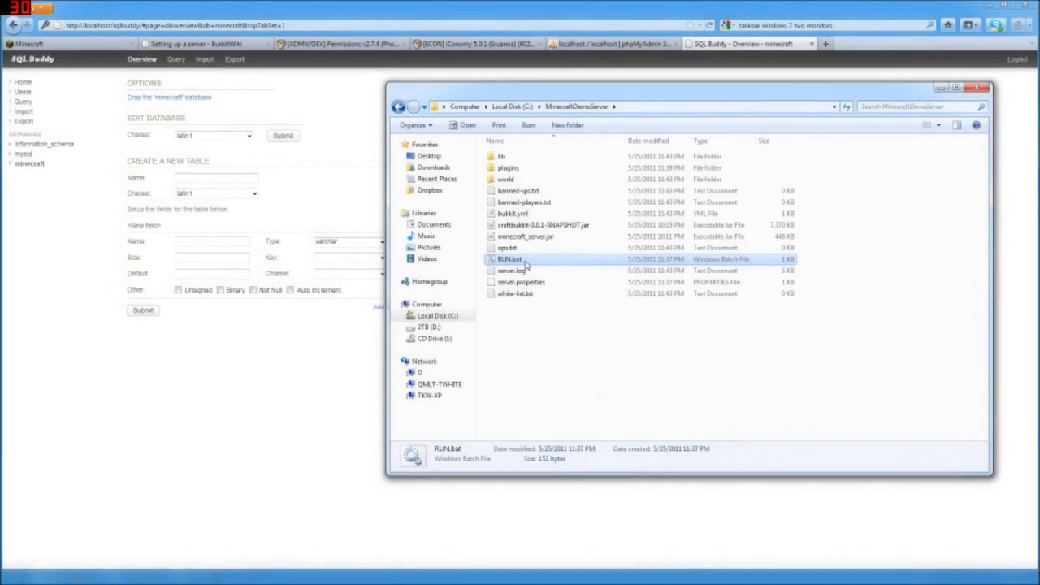
double_click(510, 260)
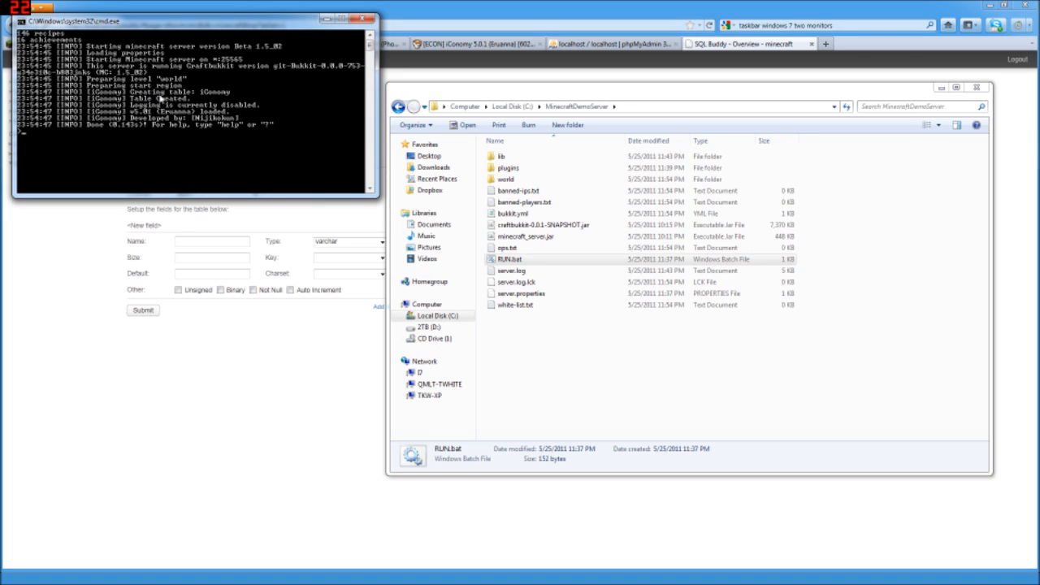
mouse_move(217, 101)
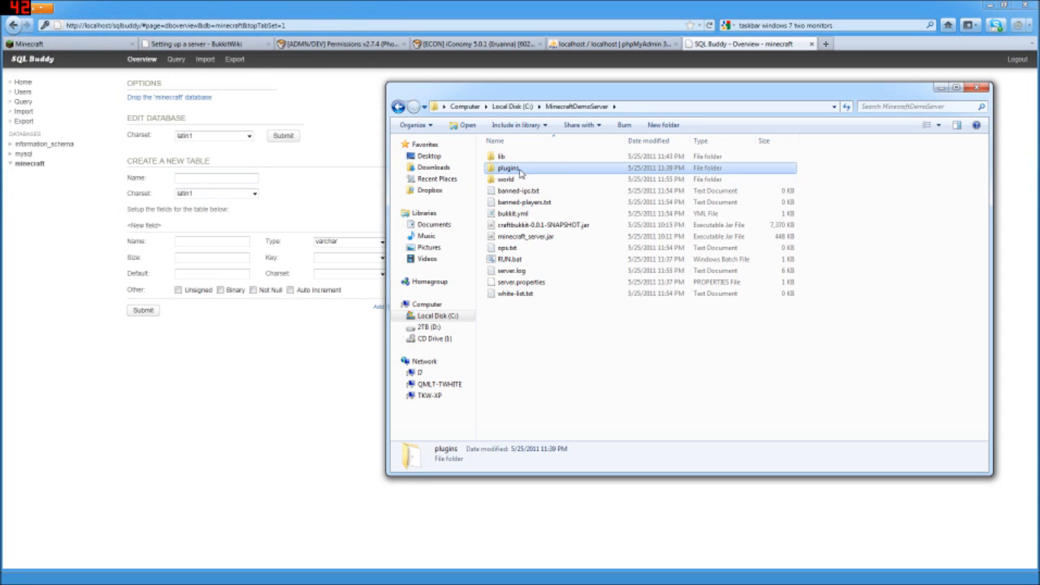
Open plugins\iConomy\Config.yml with Edit with Notepad++
double_click(510, 167)
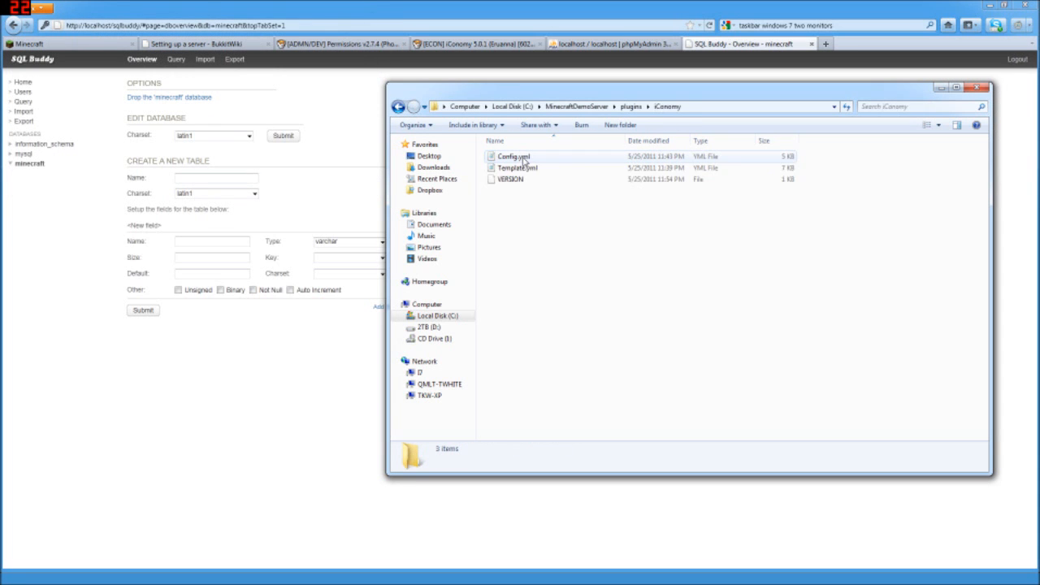
right_click(514, 156)
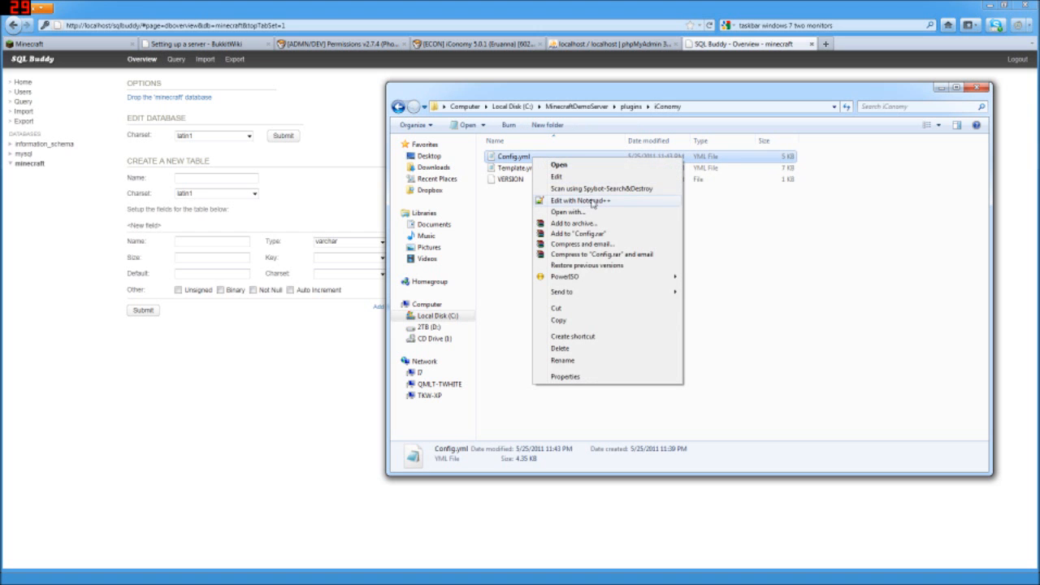
left_click(582, 202)
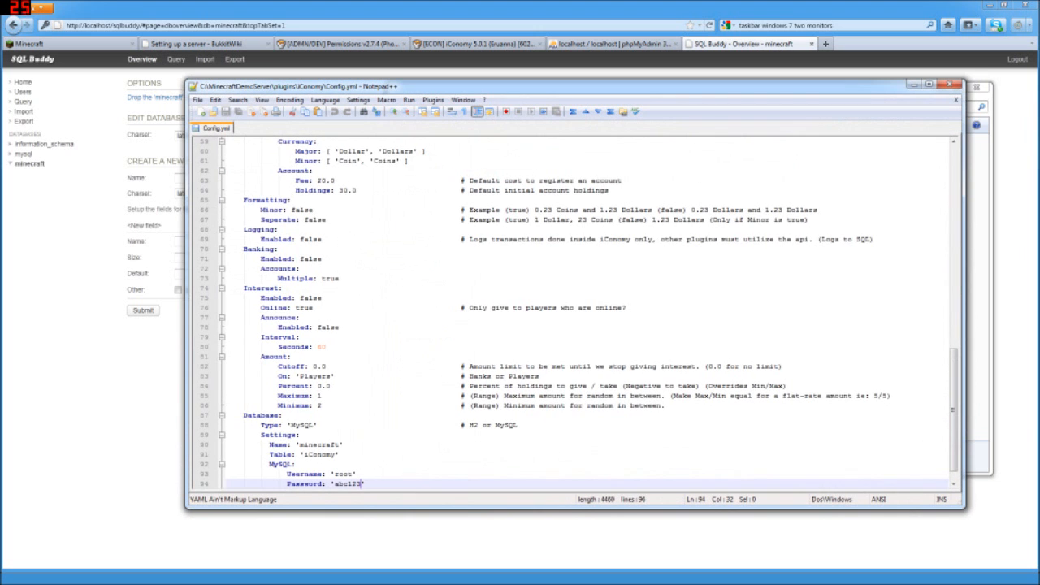
scroll("up", 3)
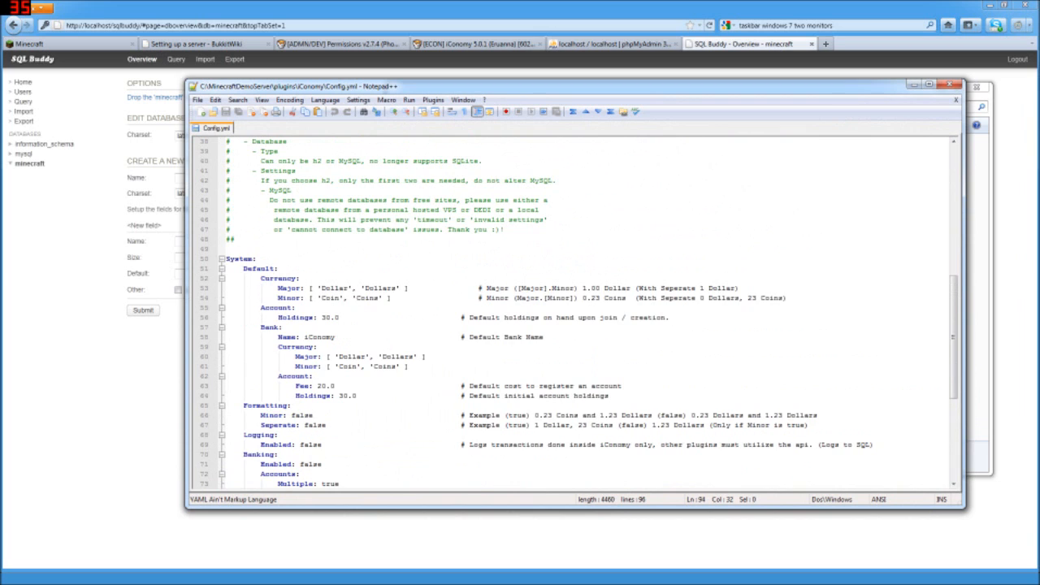
scroll("down", 3)
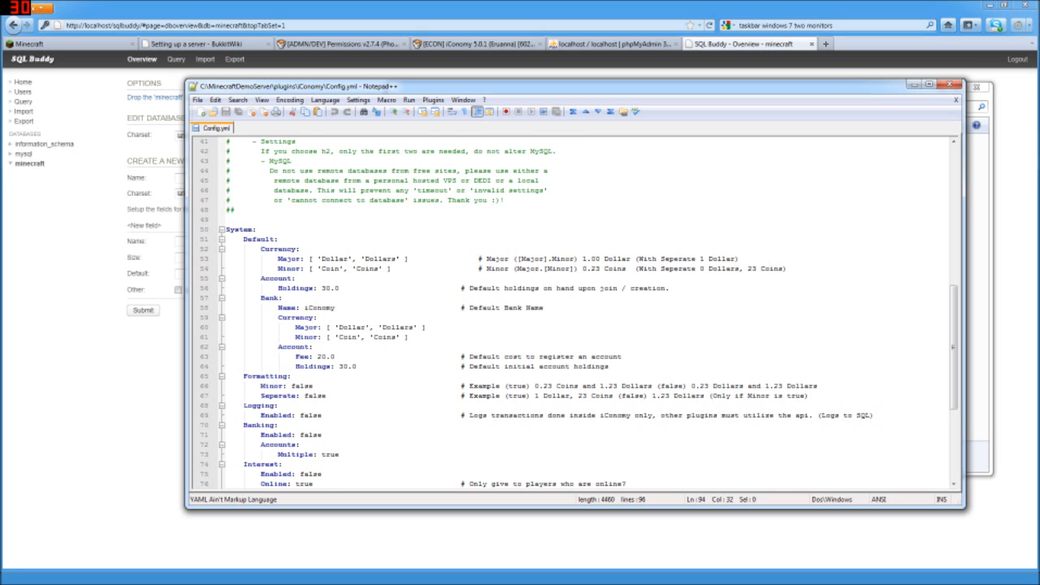
scroll("down", 3)
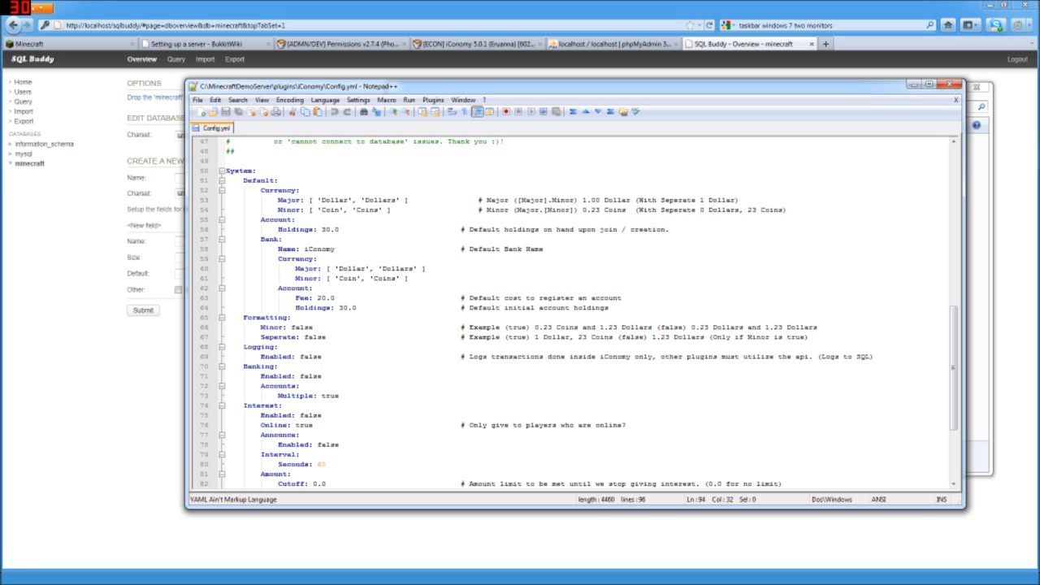
scroll("down", 3)
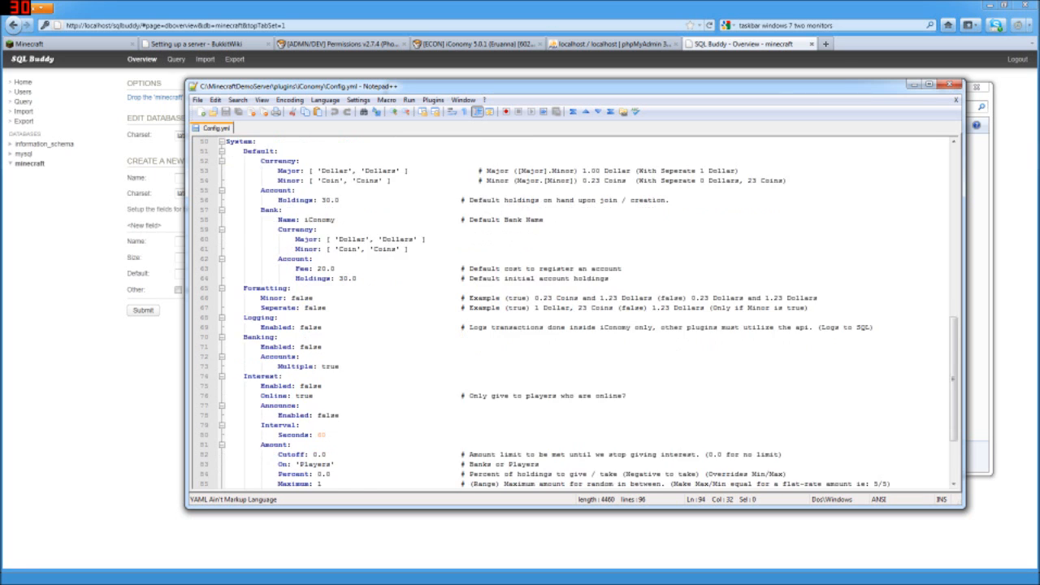
scroll("down", 3)
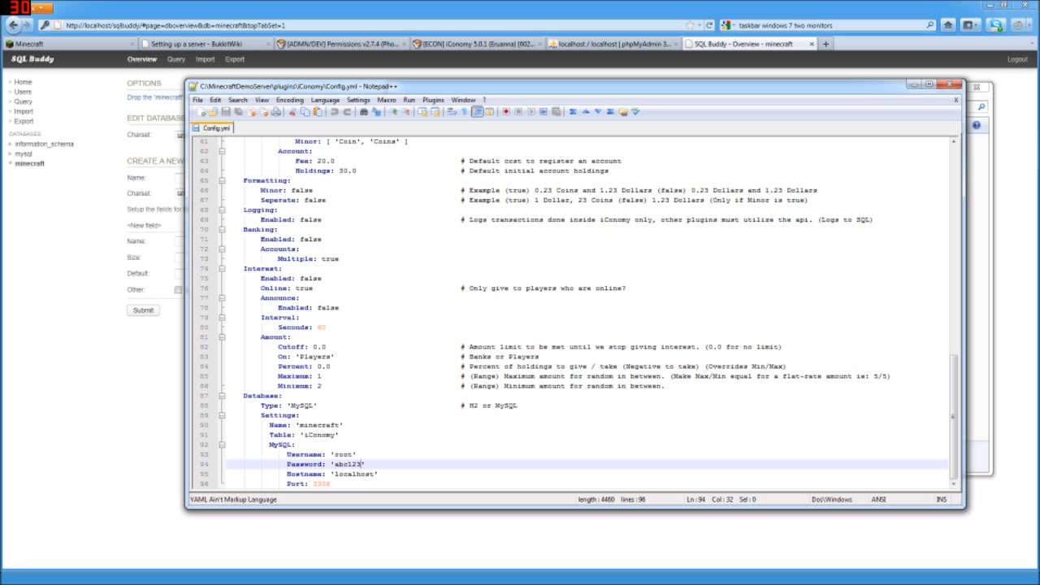
scroll("up", 3)
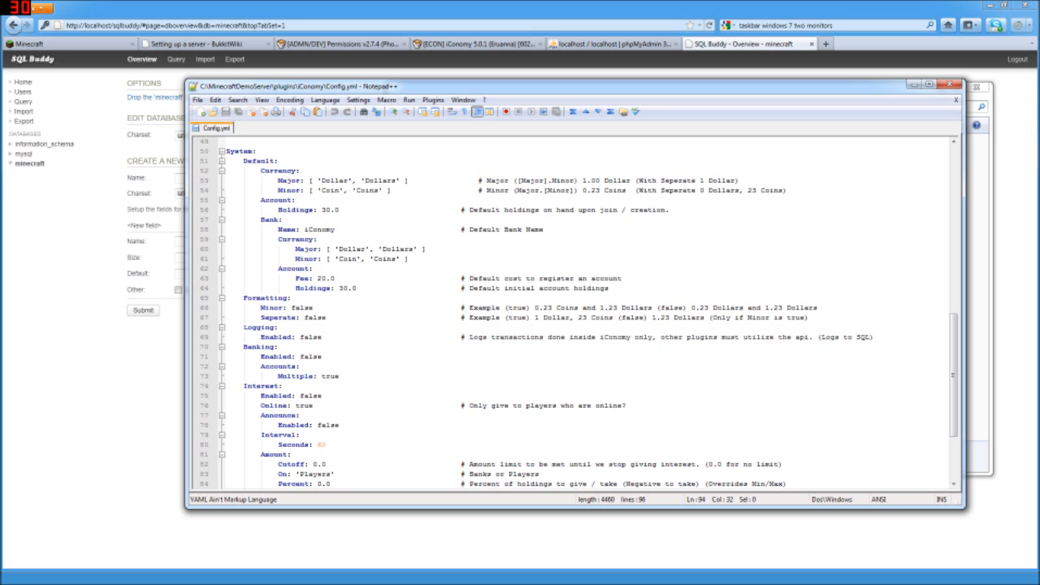
double_click(320, 178)
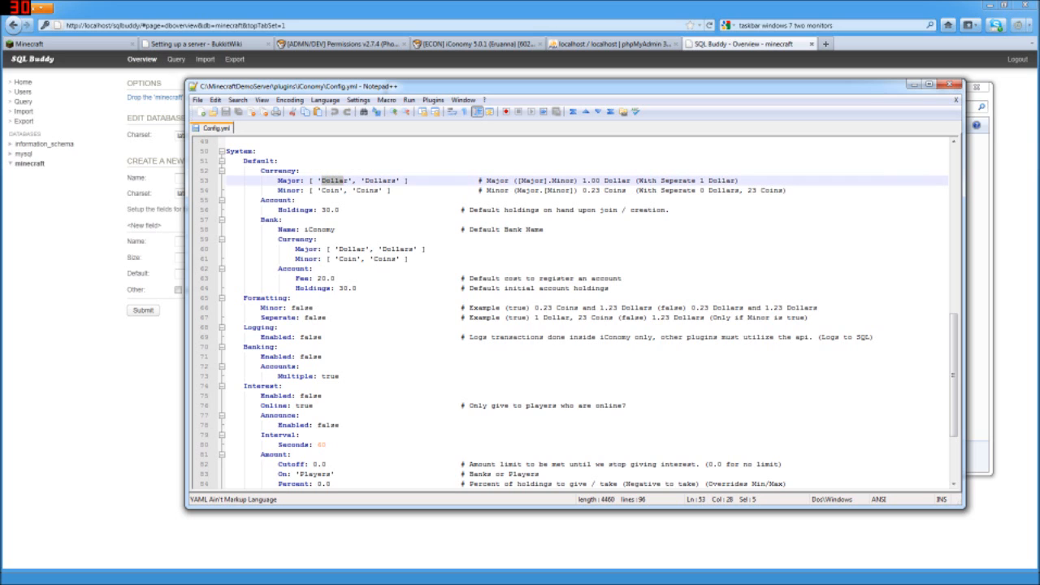
double_click(337, 178)
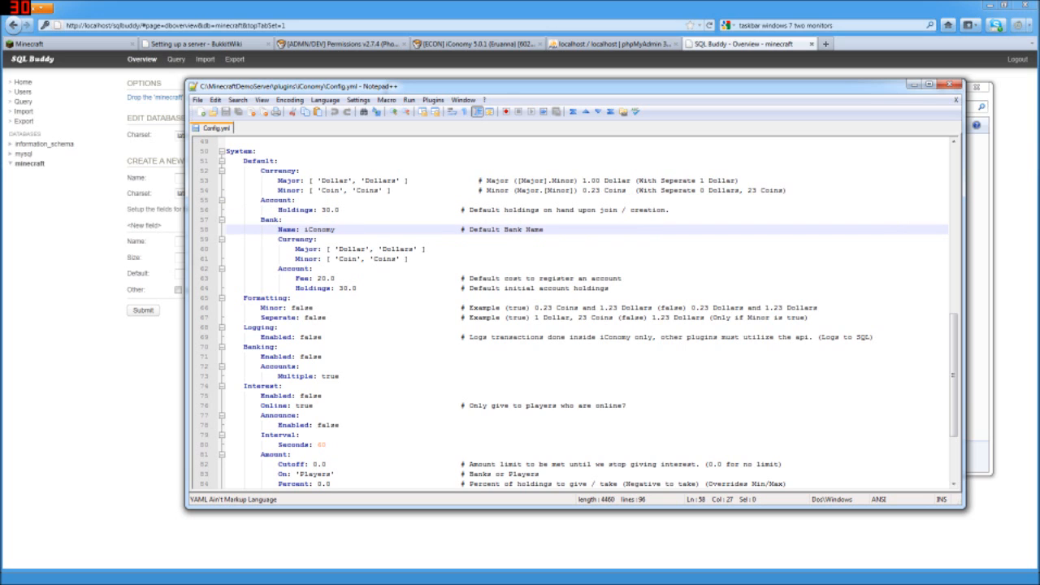
scroll("down", 3)
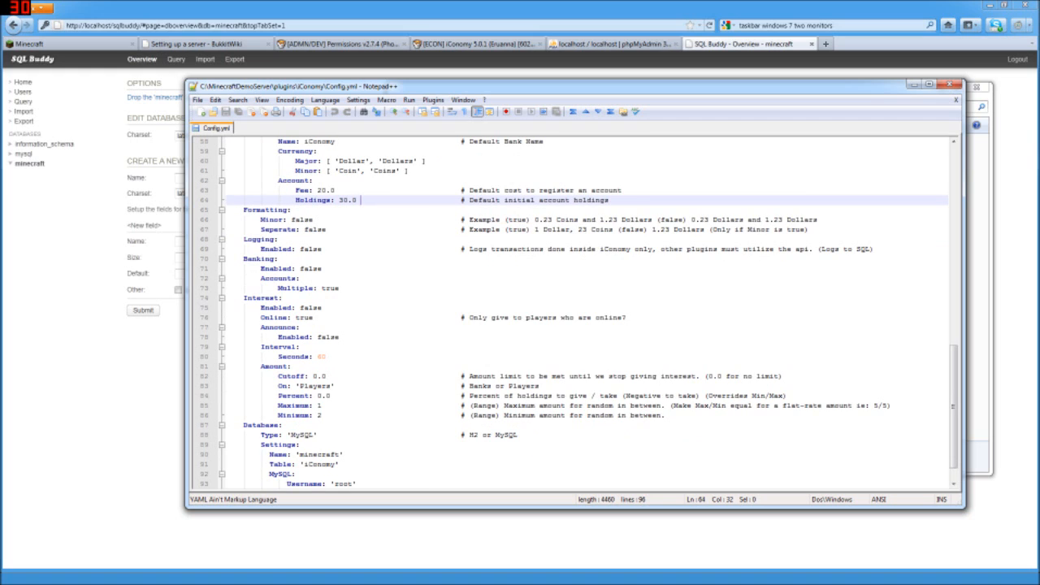
left_click(279, 219)
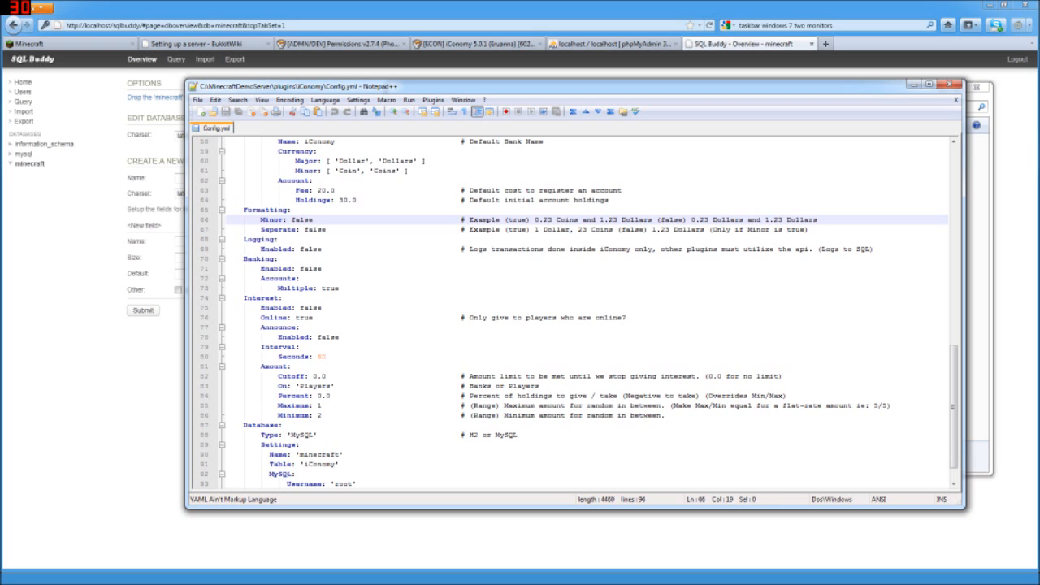
scroll("down", 3)
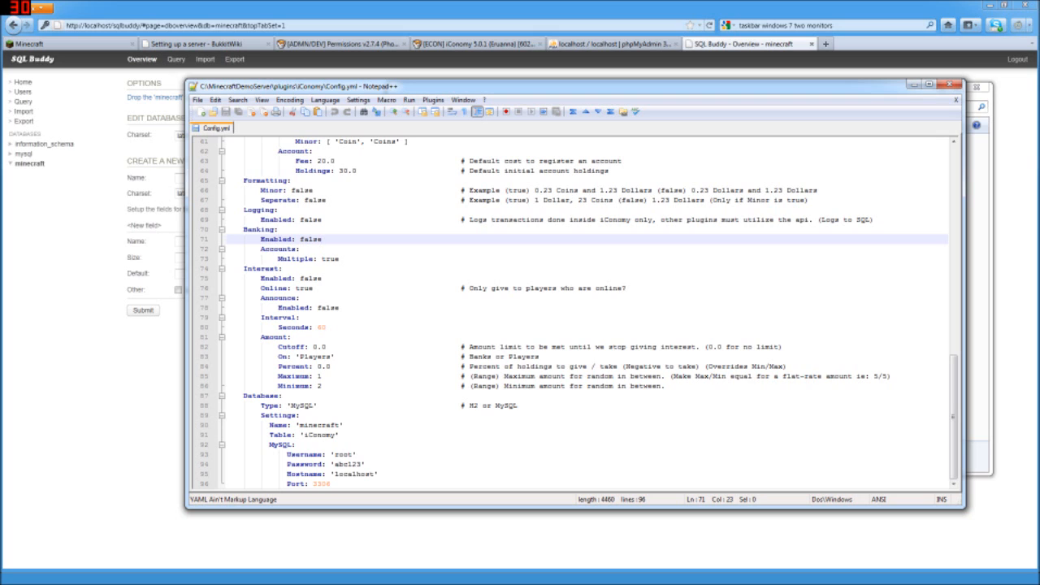
left_click(323, 239)
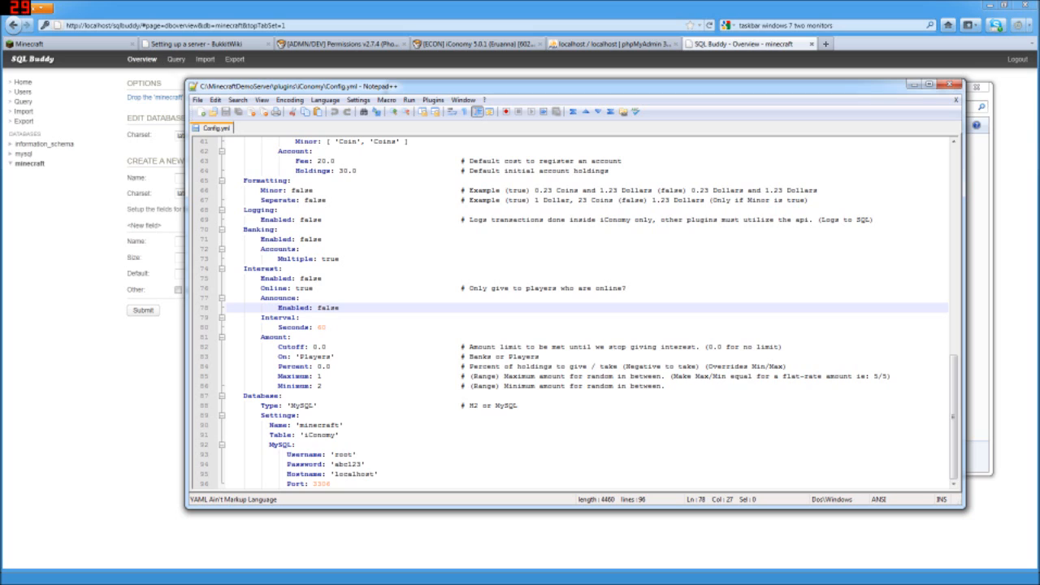
double_click(324, 327)
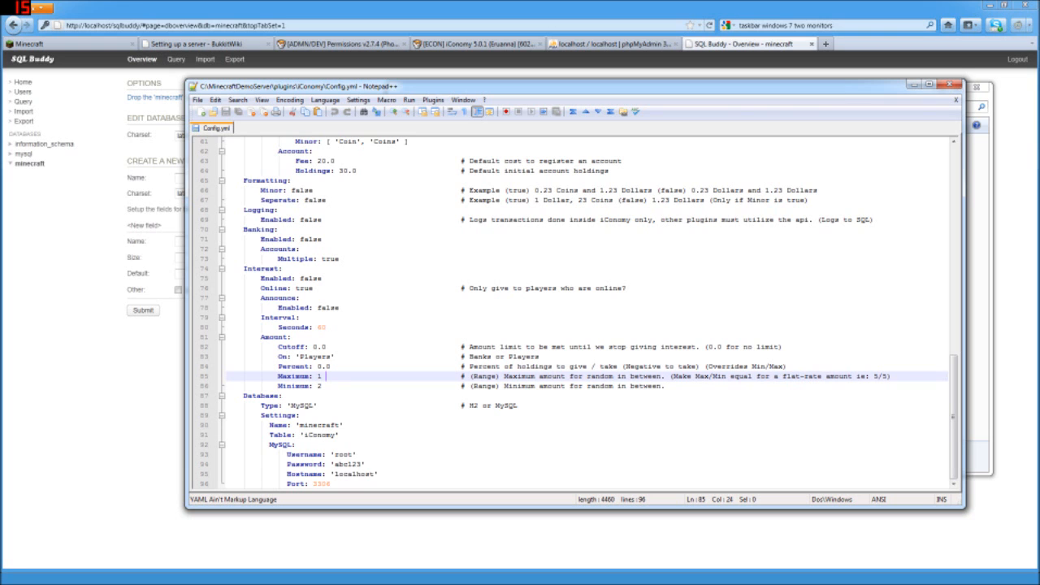
scroll("up", 3)
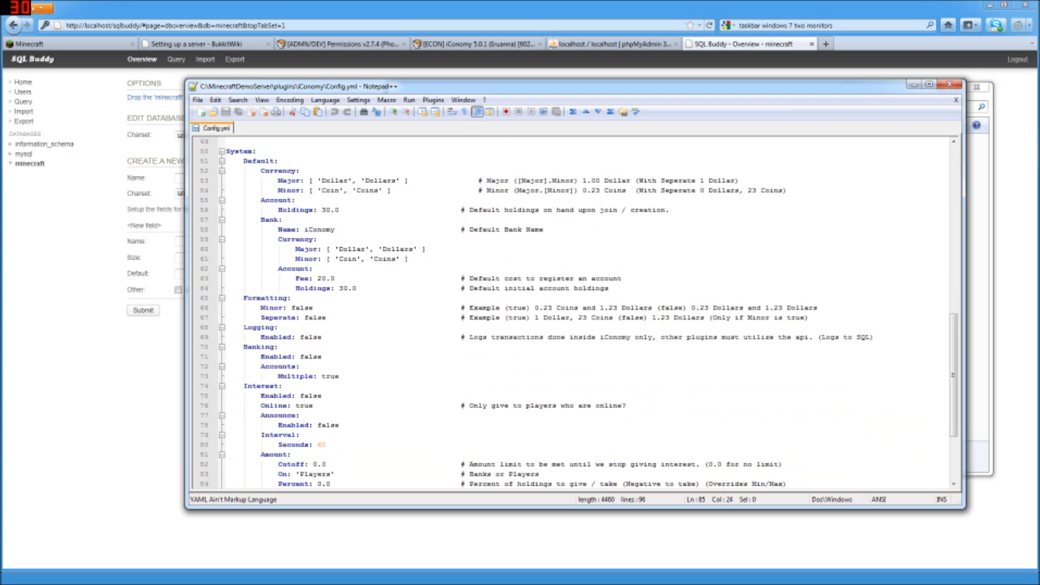